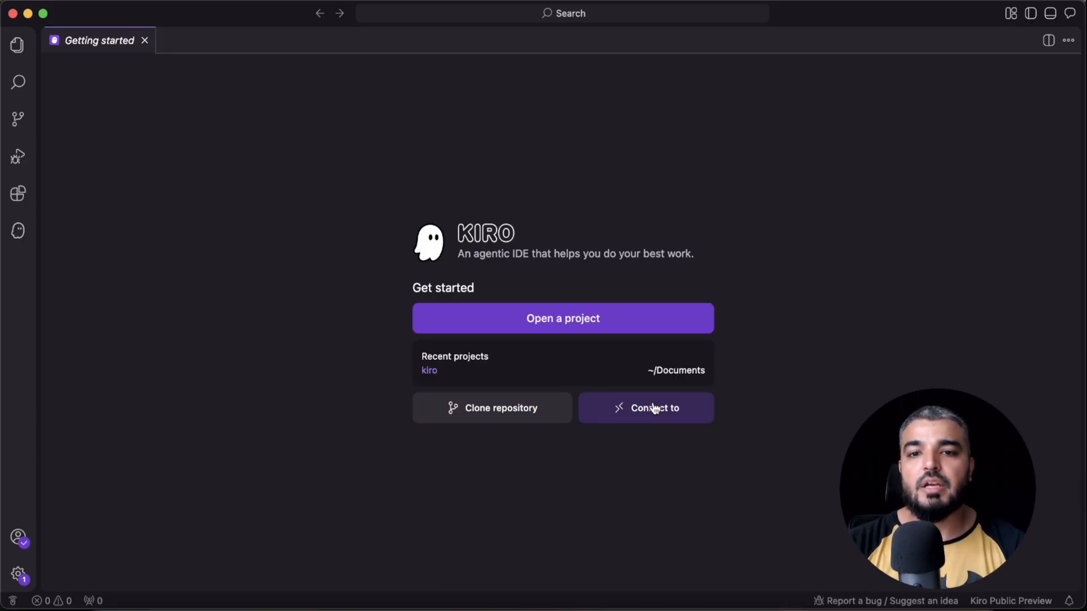
mouse_move(562, 318)
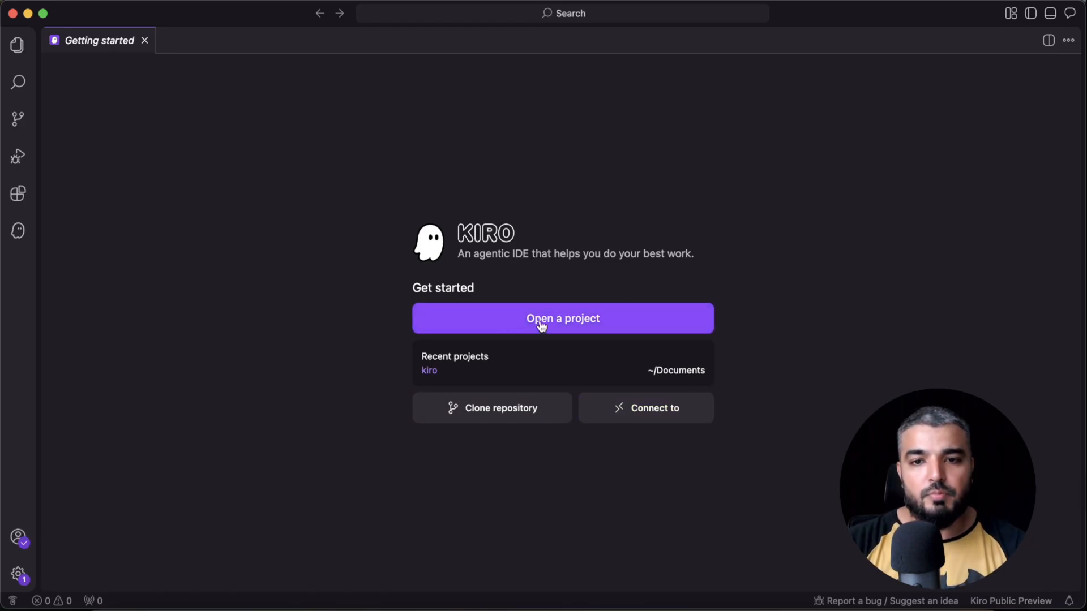
Step: Open the kiro-demo folder as the project workspace
click(562, 318)
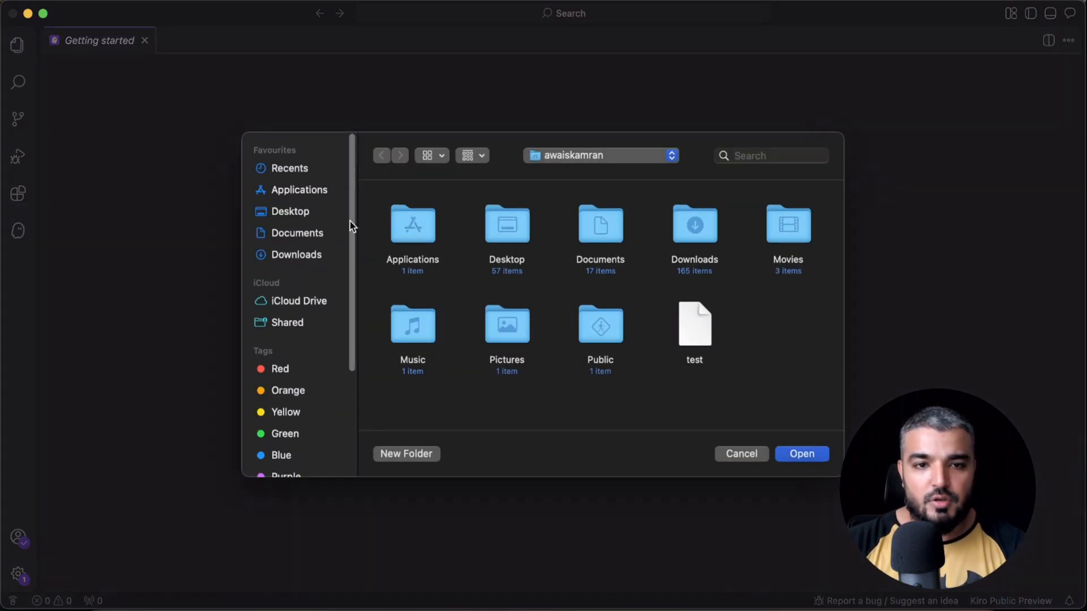
click(297, 232)
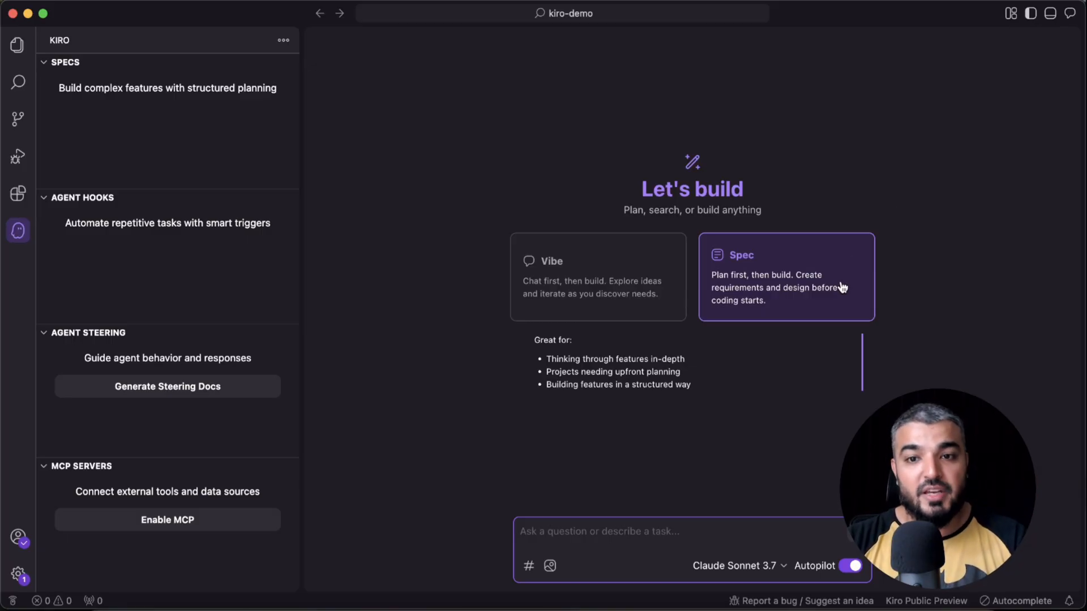
mouse_move(784, 293)
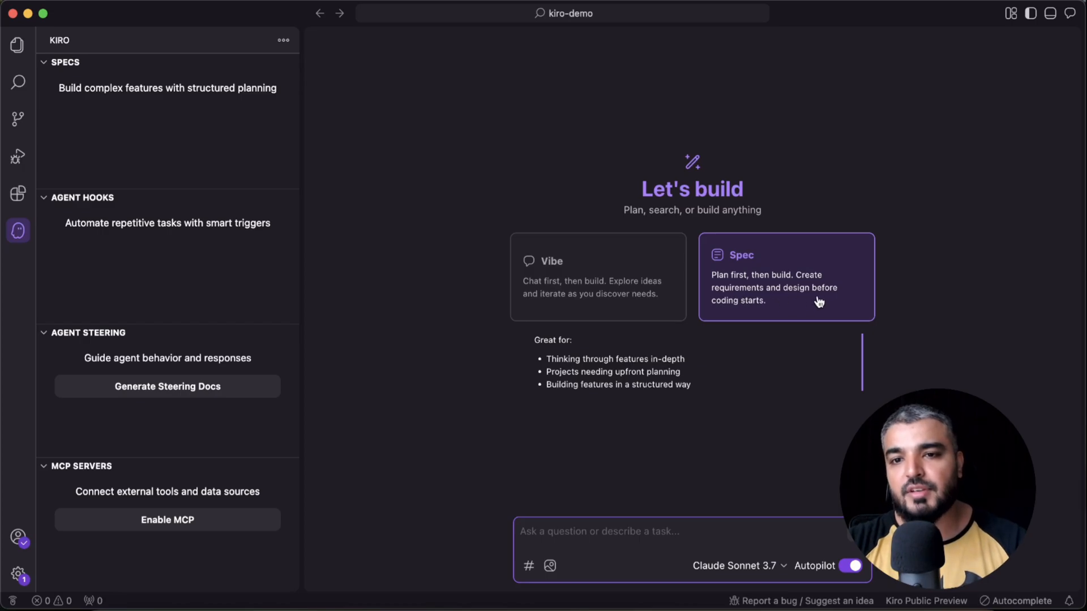
mouse_move(800, 303)
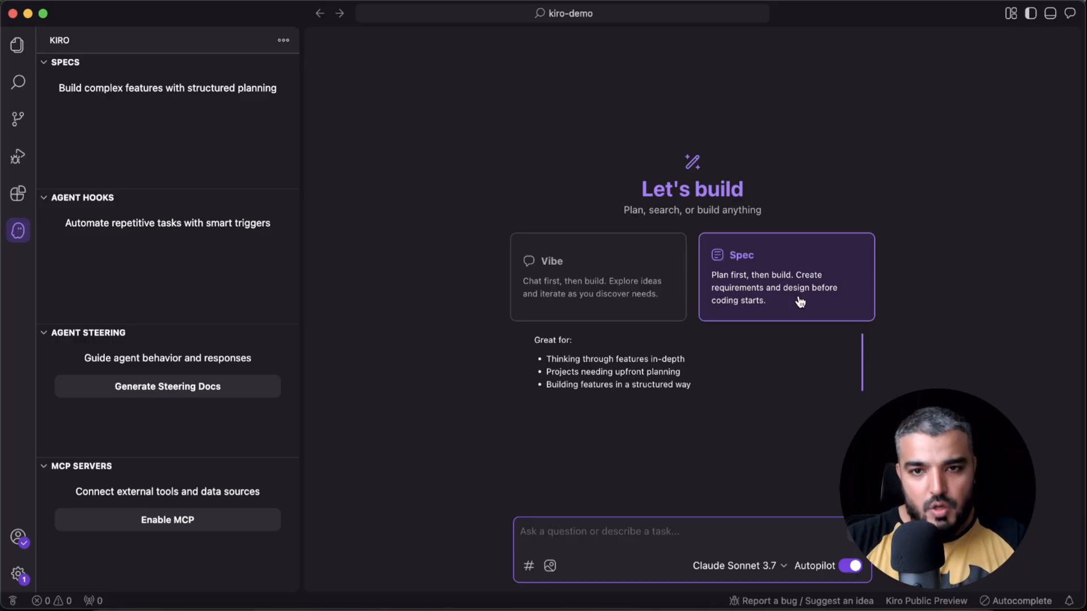
mouse_move(154, 90)
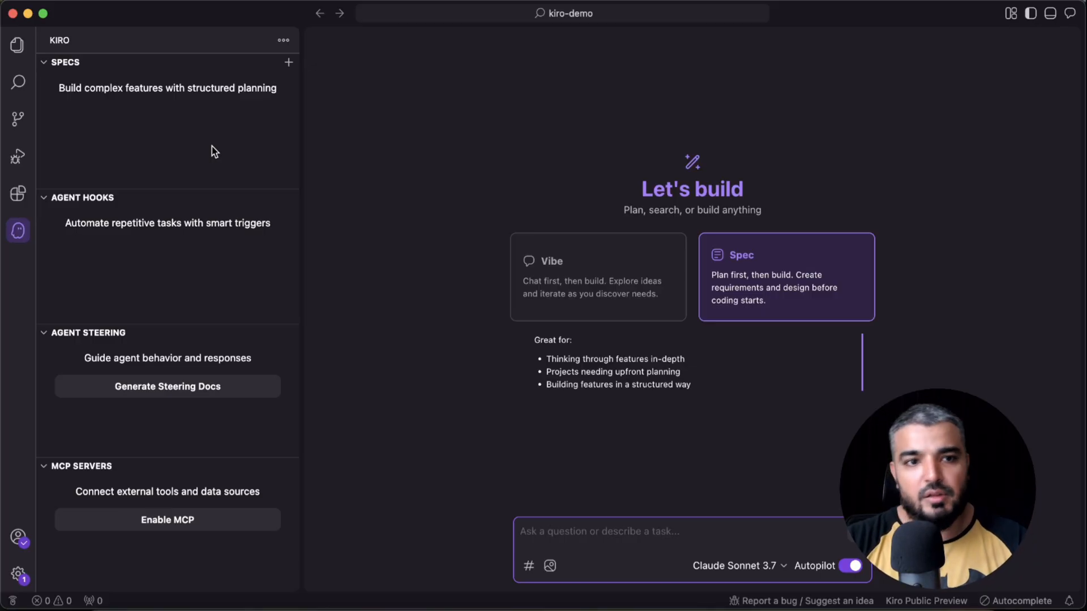
mouse_move(98, 261)
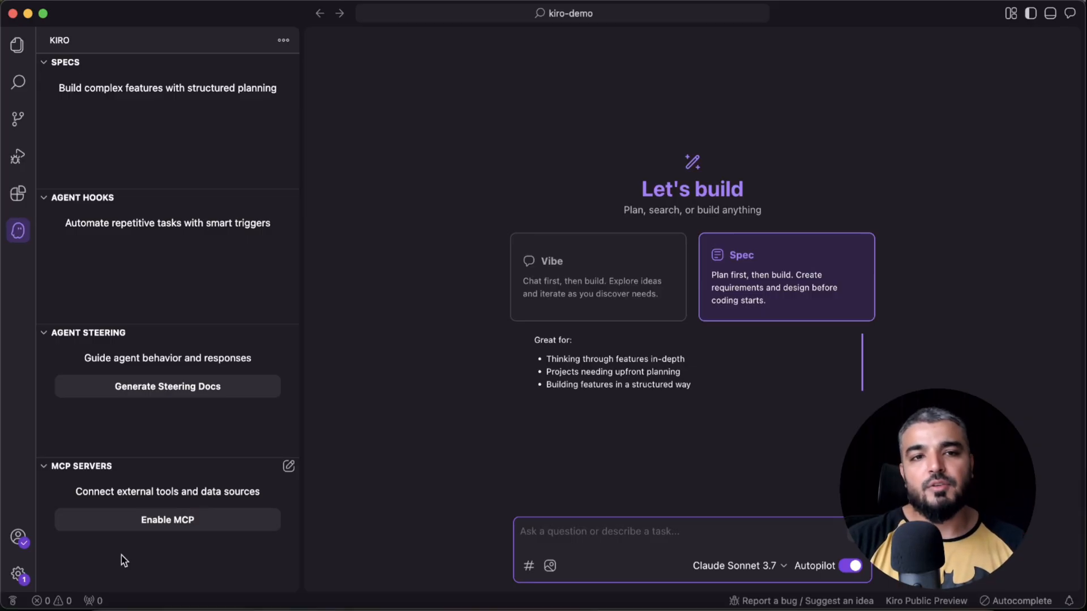
mouse_move(369, 442)
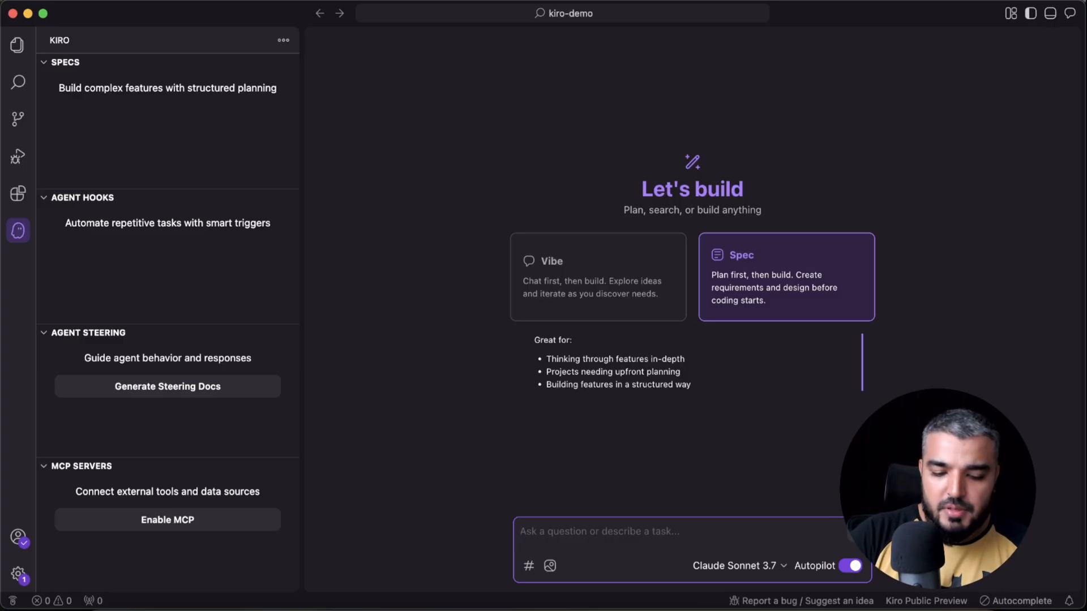
Step: Ask the Spec-mode agent to 'generate a fast api based todo list'
text(generate)
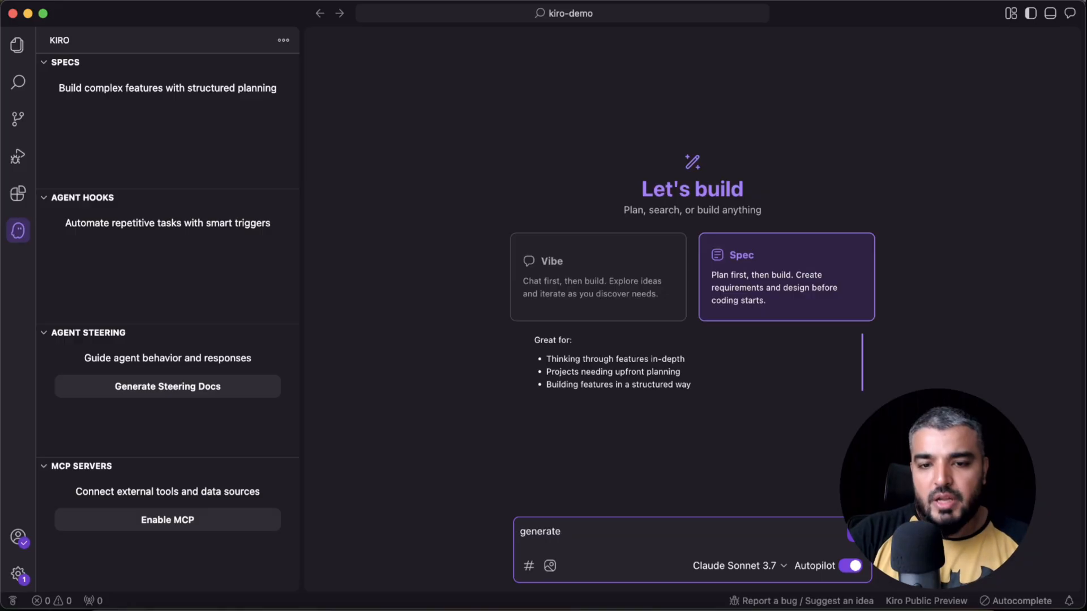
text(a fast ao)
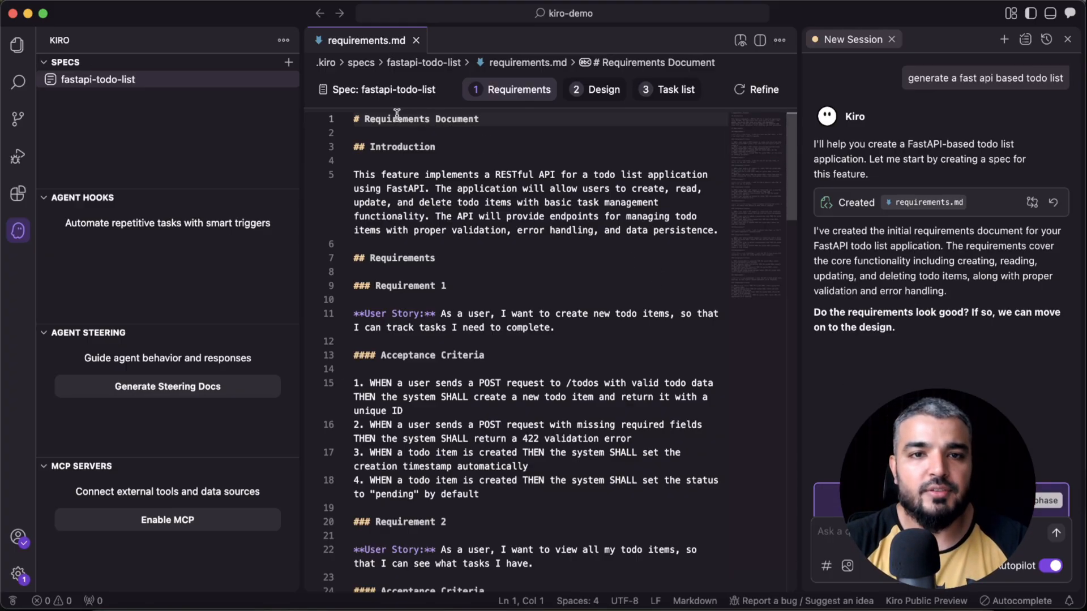
mouse_move(401, 106)
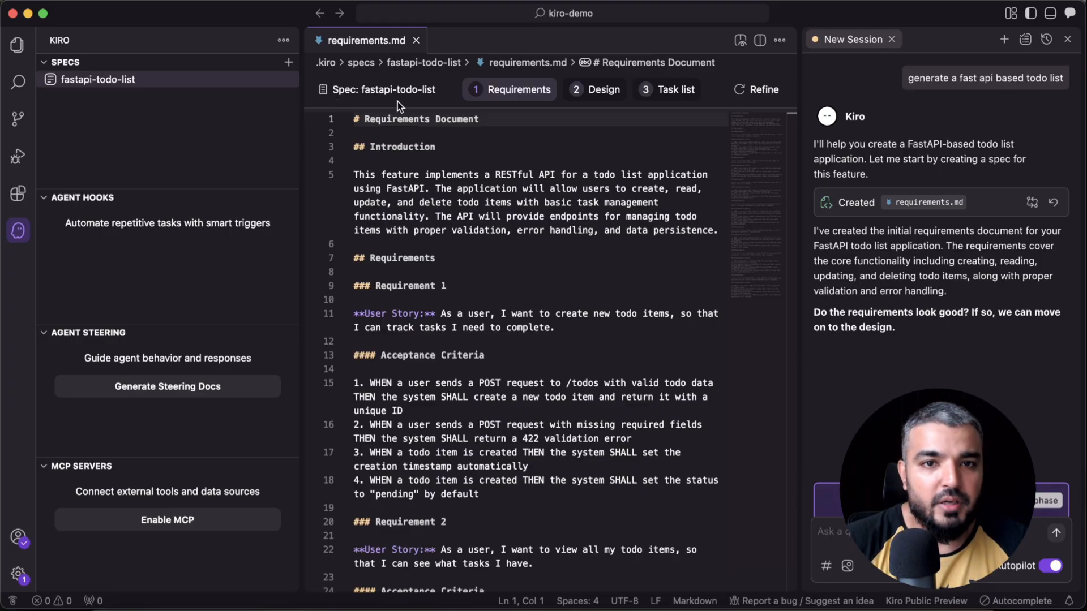
mouse_move(516, 101)
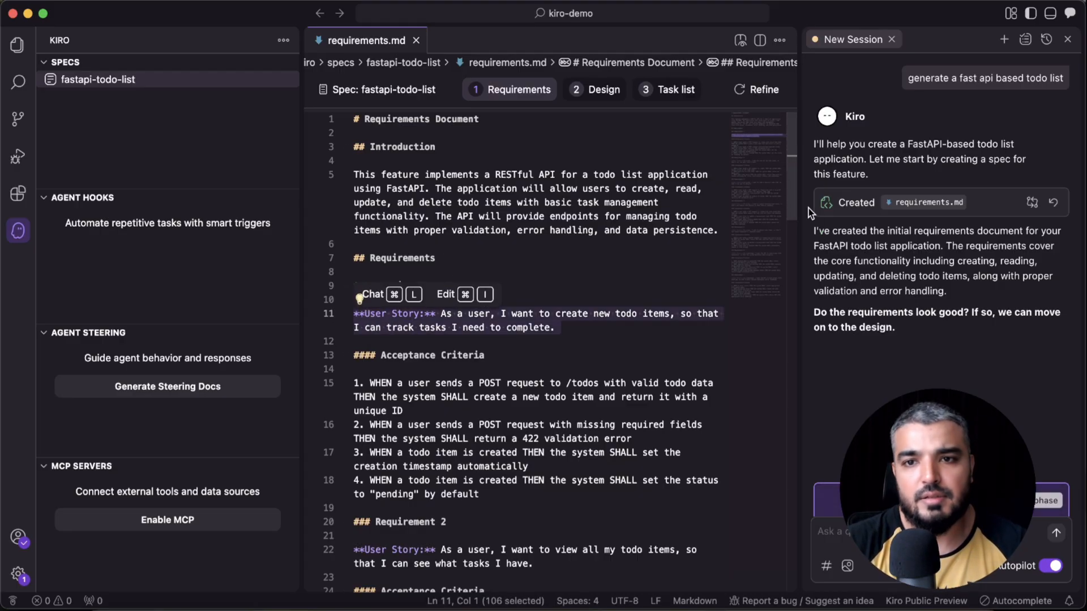
Step: Scroll through the generated requirements.md for the todo list
scroll(down, 3)
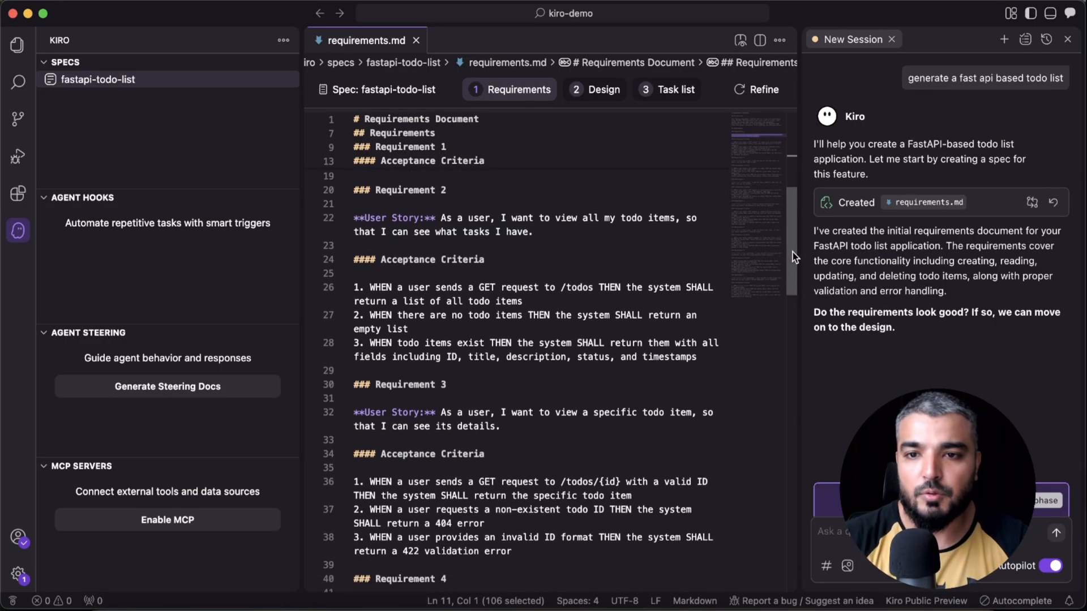
scroll(down, 3)
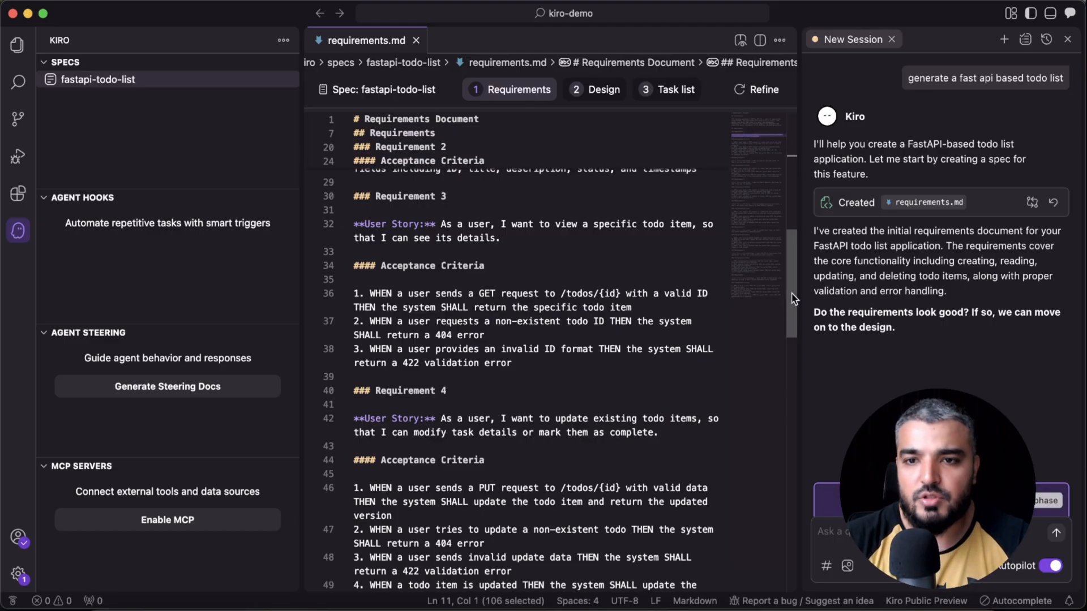
scroll(down, 3)
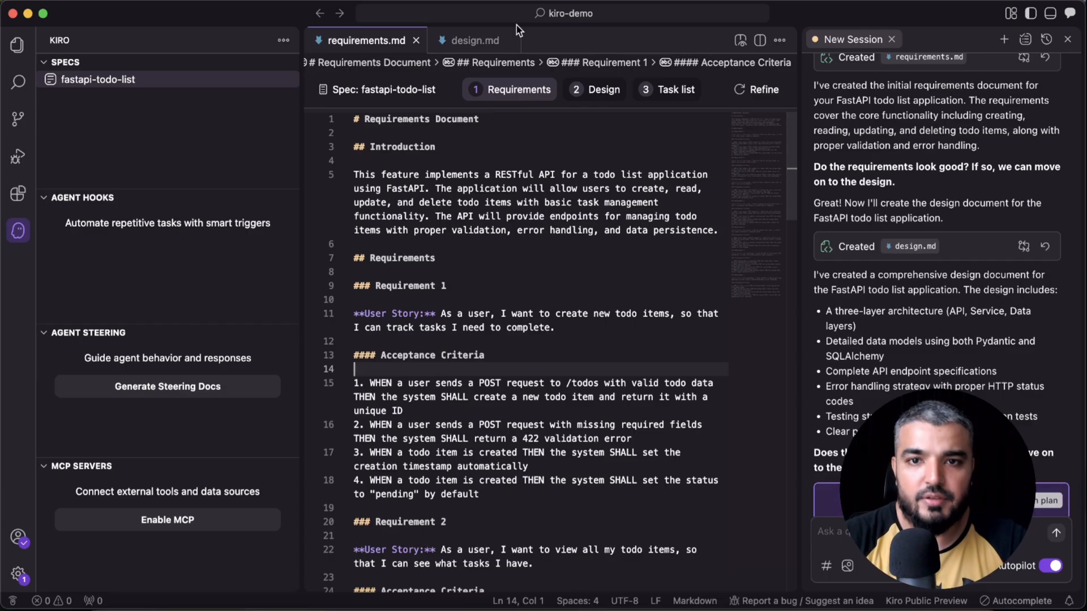
Step: Show design.md in two side-by-side editor panes
click(593, 90)
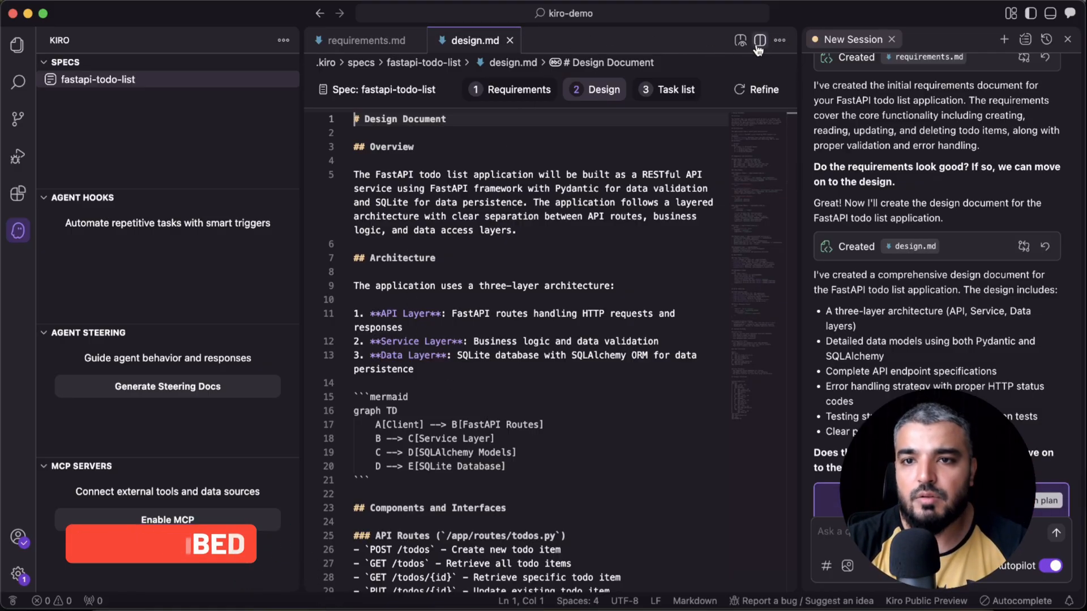
click(759, 40)
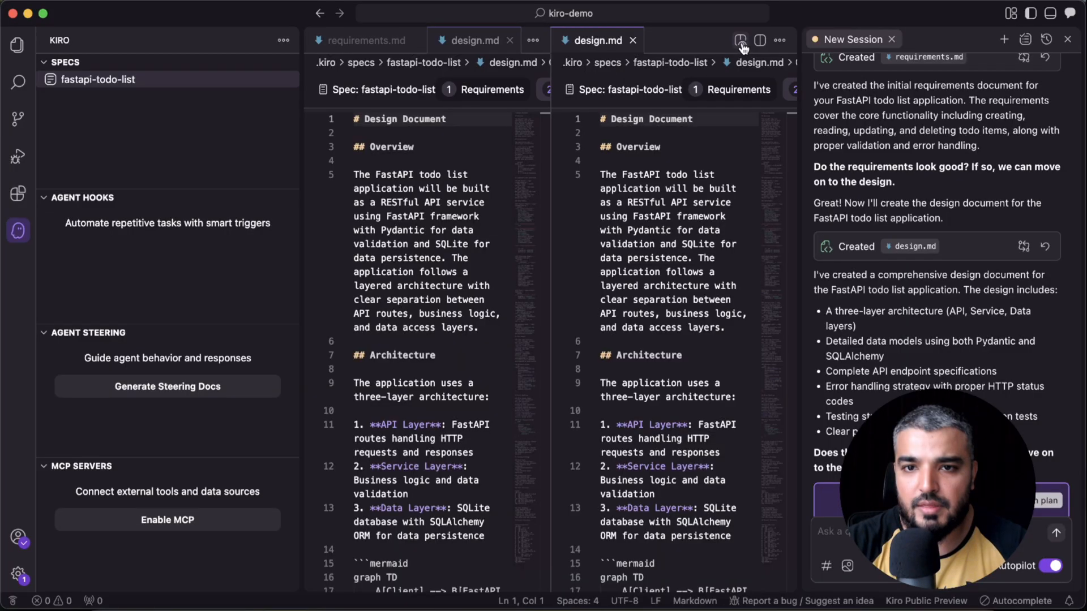
Step: Preview design.md rendered and scroll through its architecture diagram, routes and models
click(740, 40)
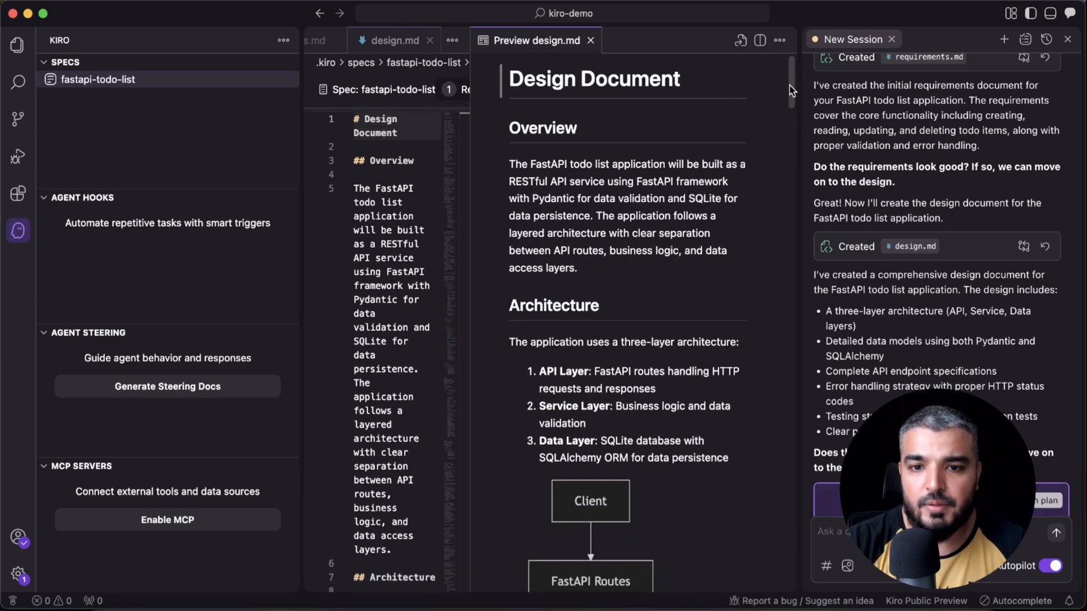
scroll(down, 3)
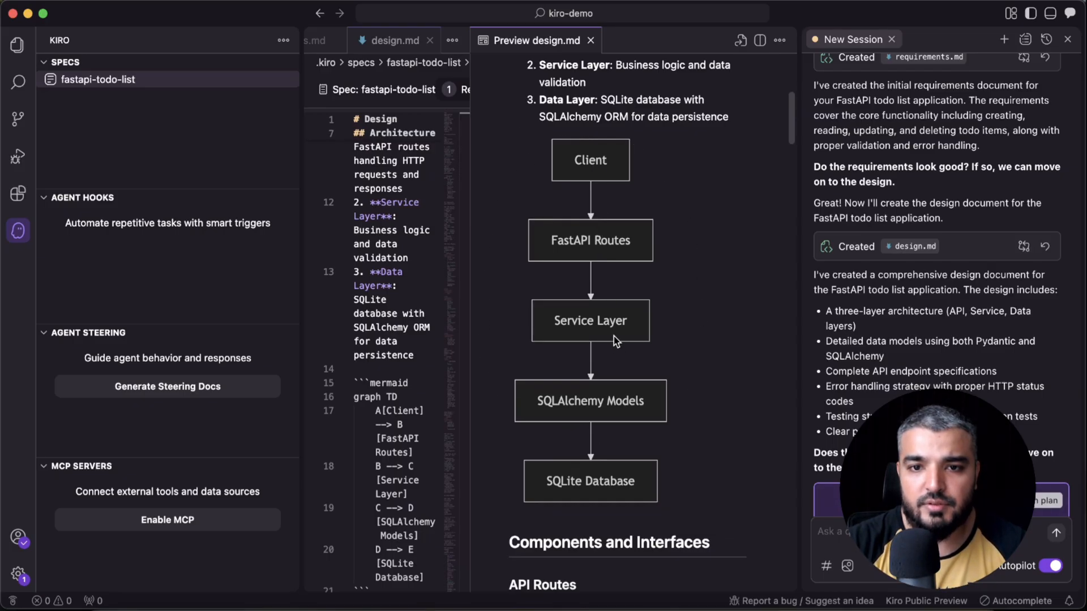
mouse_move(747, 182)
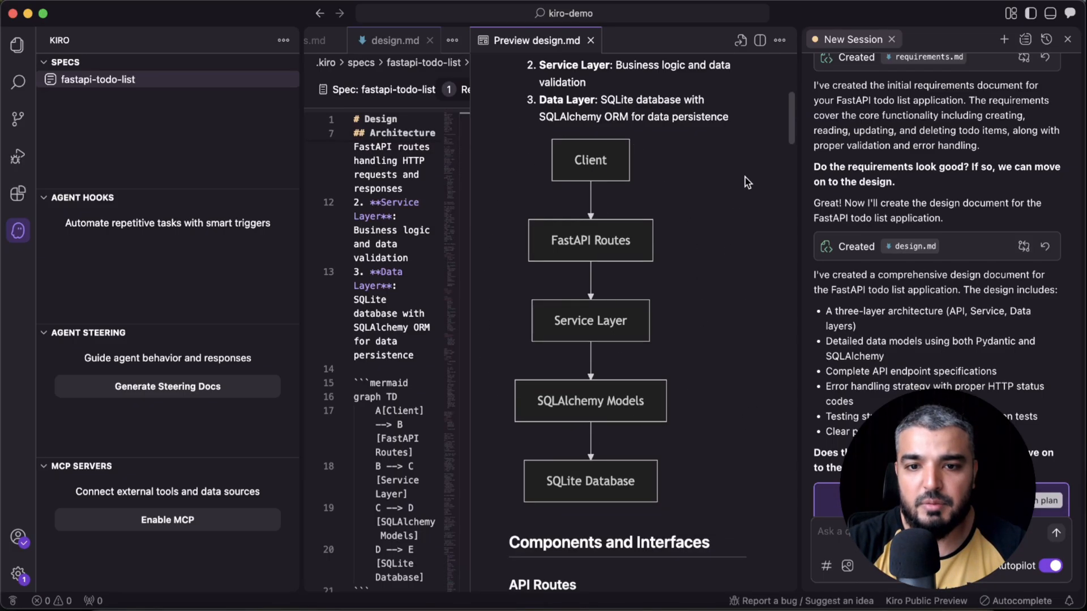
scroll(down, 3)
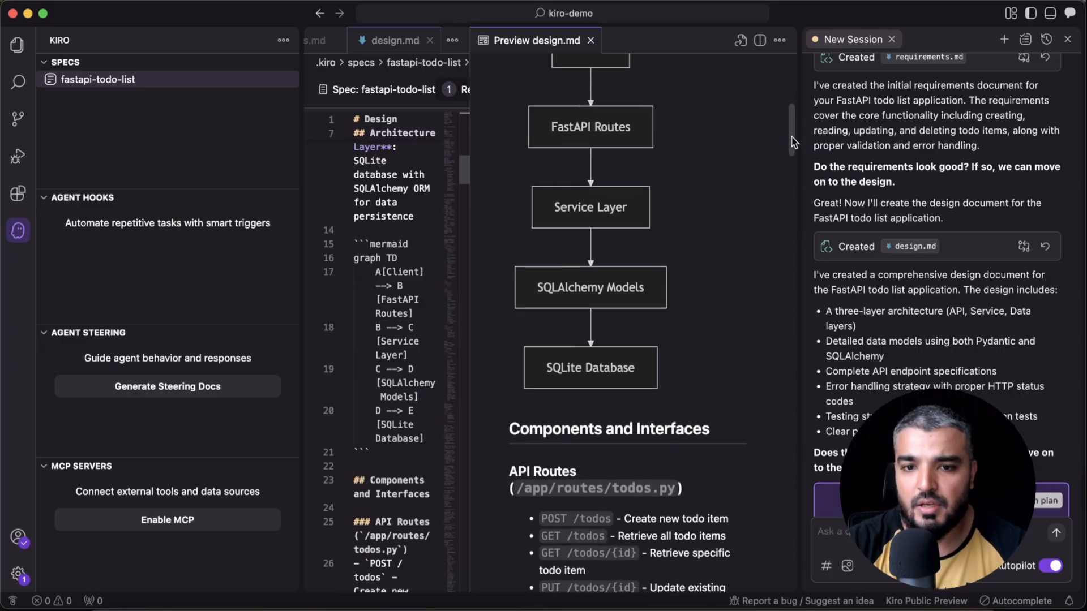
scroll(down, 3)
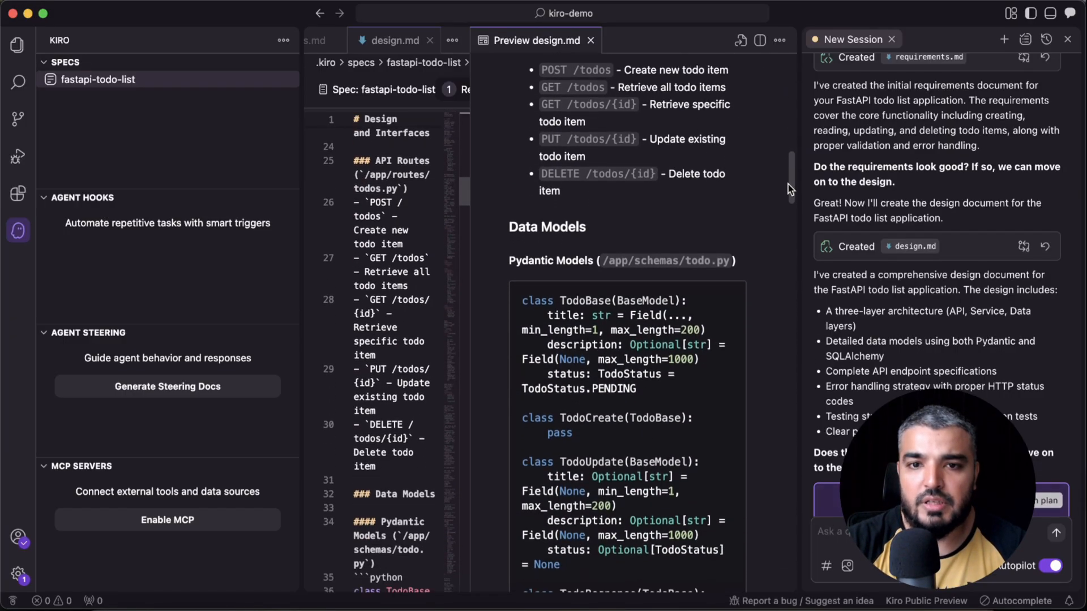
scroll(down, 3)
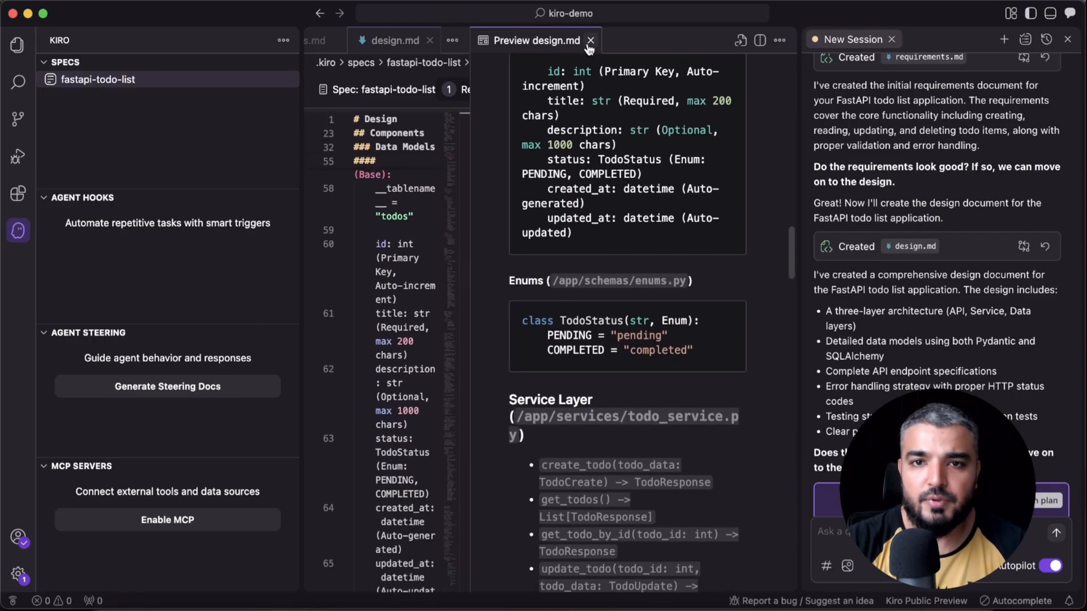
Step: Close the design preview, inspect get_todo_by_id, and approve design to generate 10 tasks
click(590, 40)
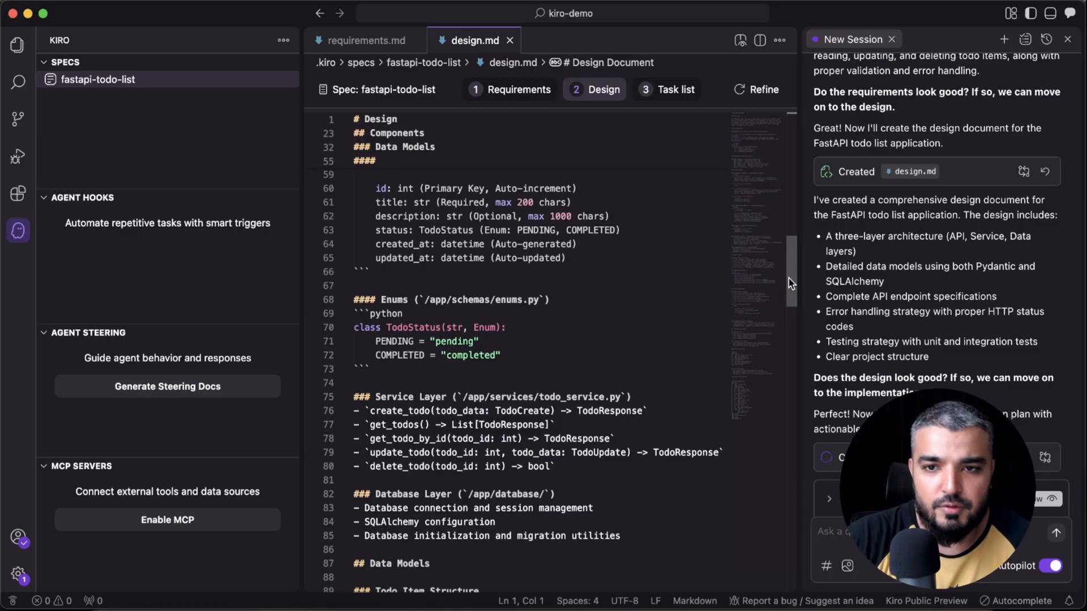
scroll(down, 3)
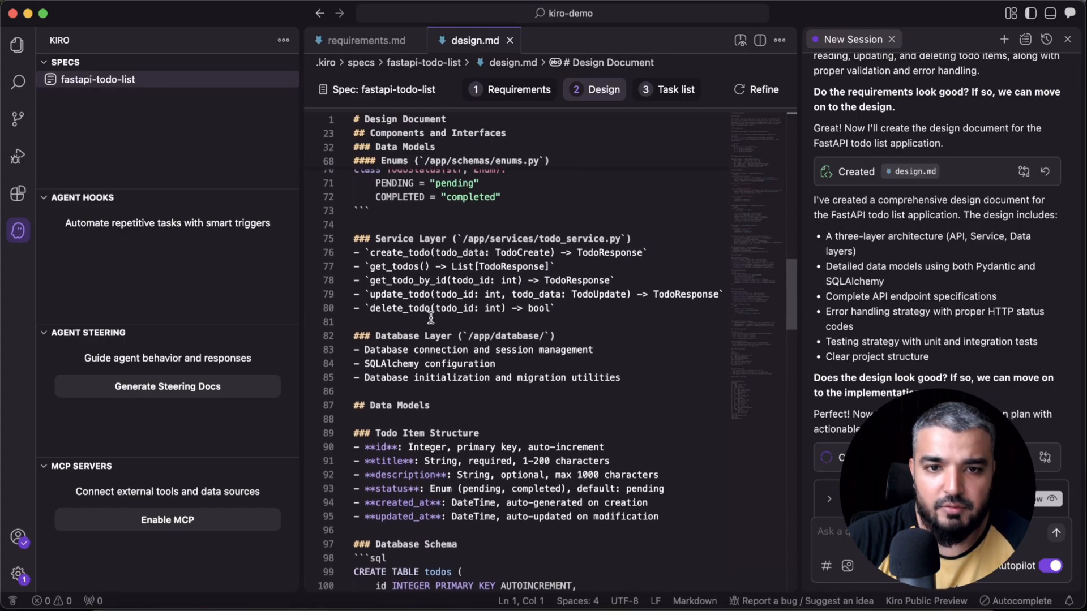
double_click(395, 253)
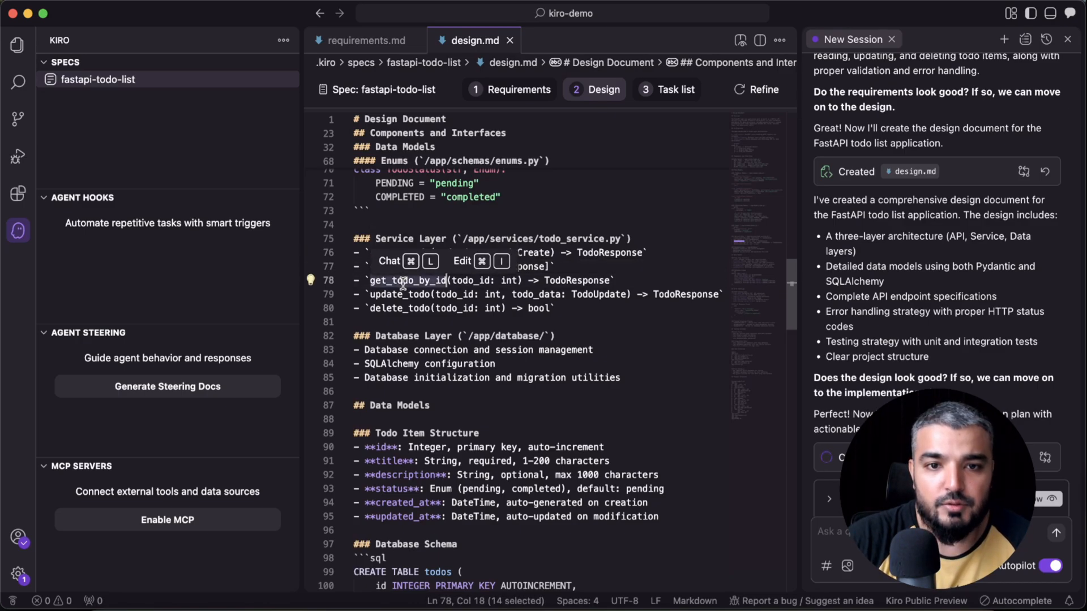
click(587, 321)
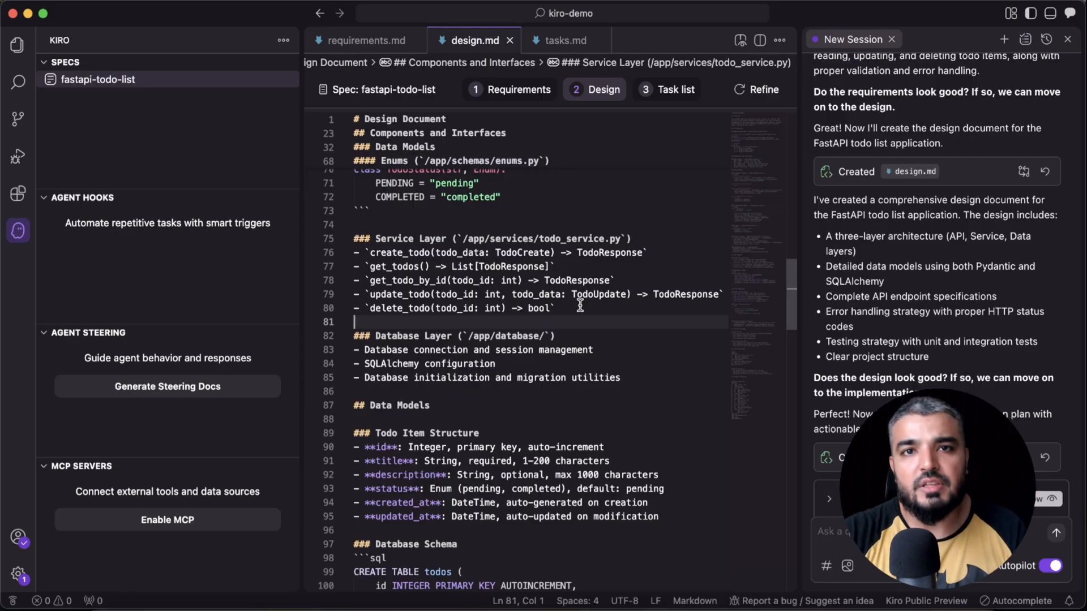
scroll(down, 3)
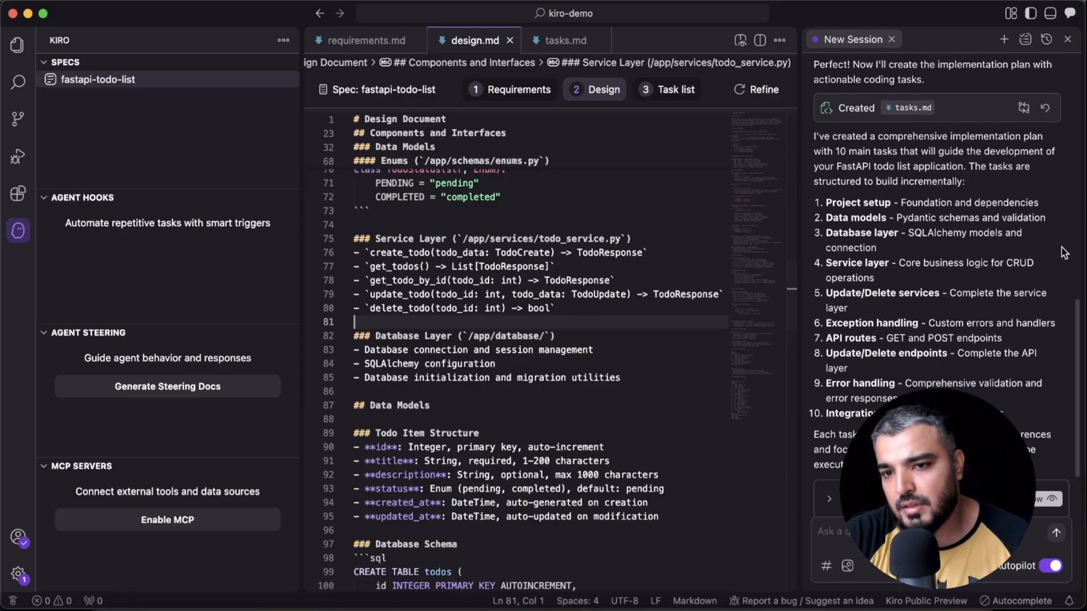
scroll(down, 3)
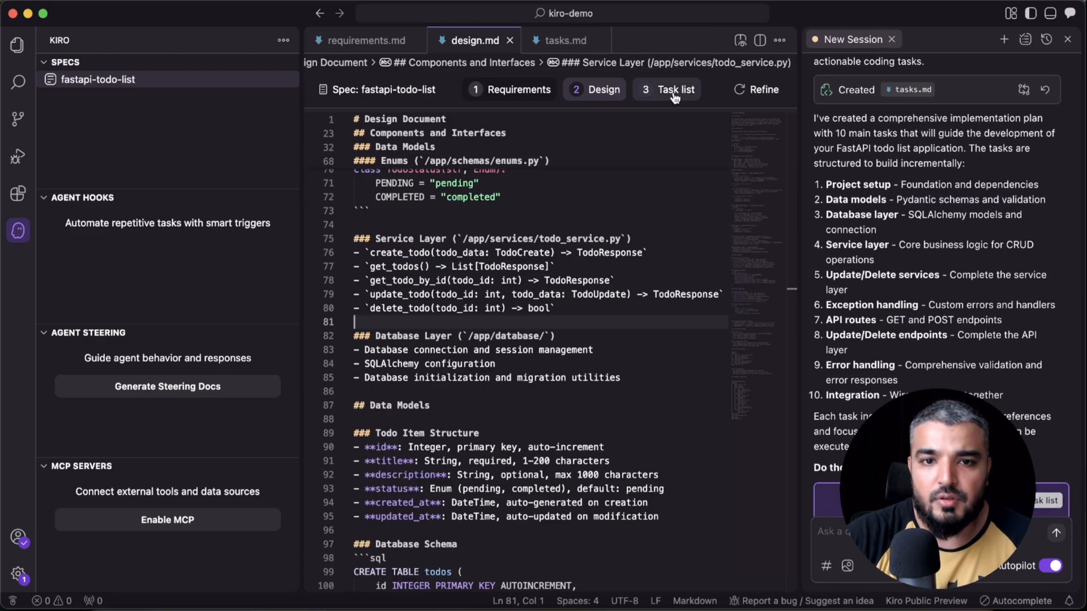
Step: Open tasks.md and select part of the first task's description
click(672, 88)
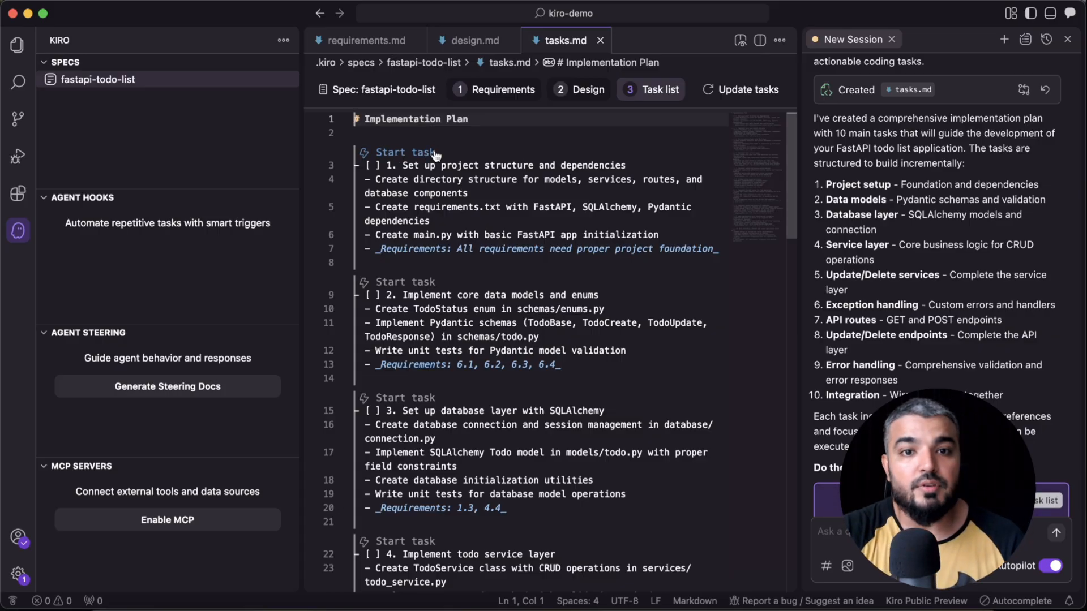
mouse_move(416, 154)
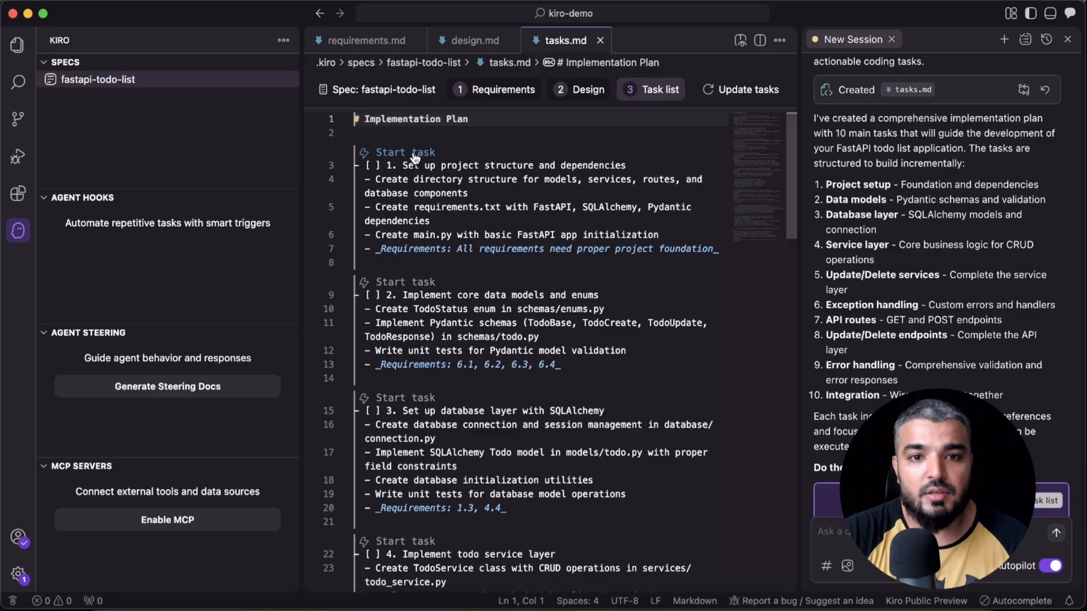
drag(373, 179, 485, 179)
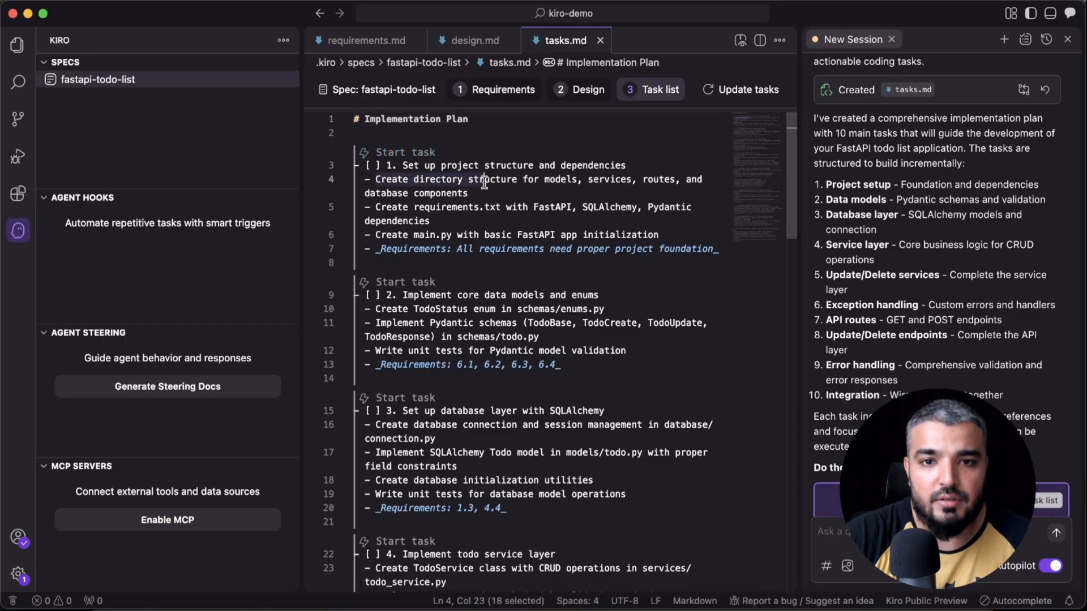
Step: Start task 1 so the agent sets up project structure and dependencies
double_click(610, 179)
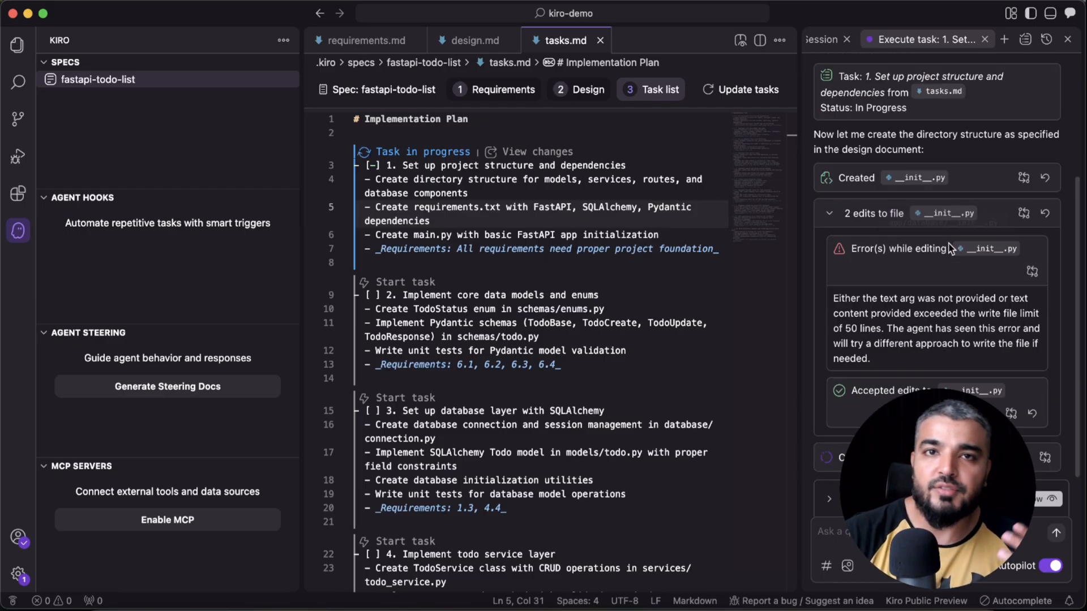
mouse_move(926, 248)
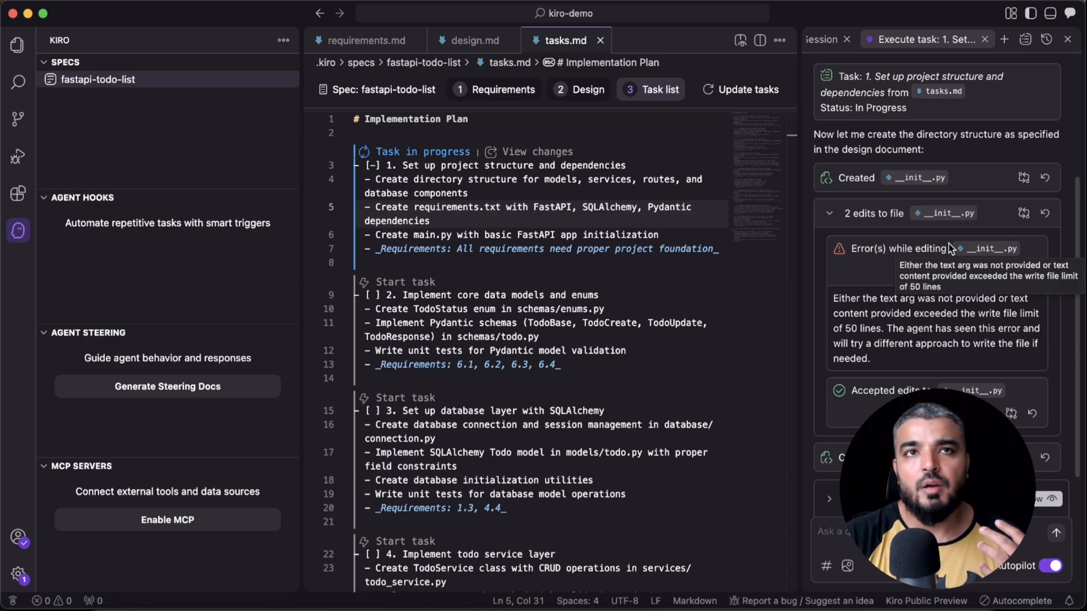
scroll(down, 3)
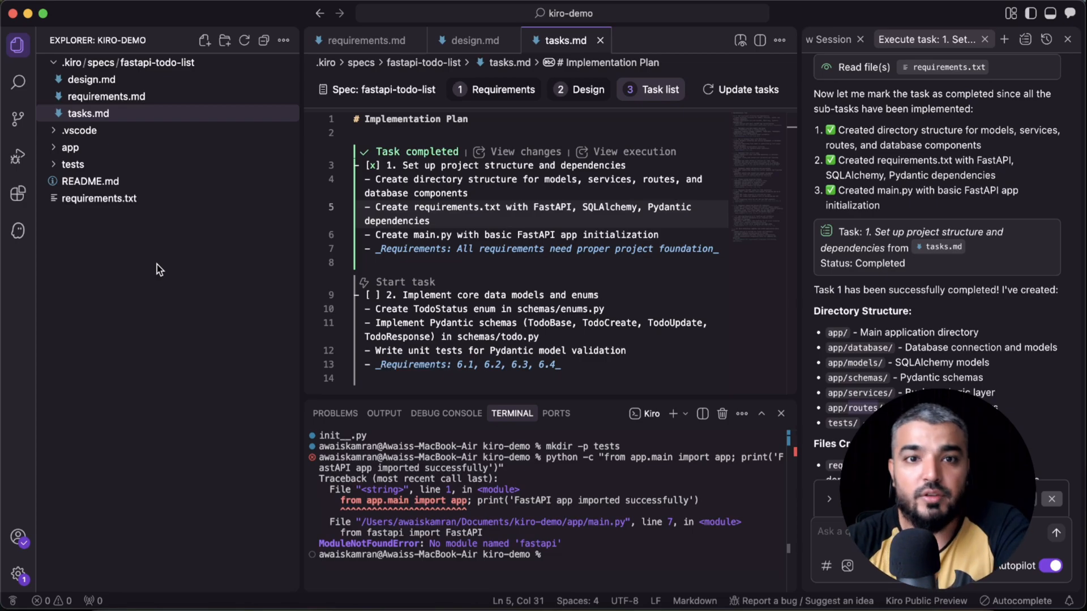
mouse_move(158, 216)
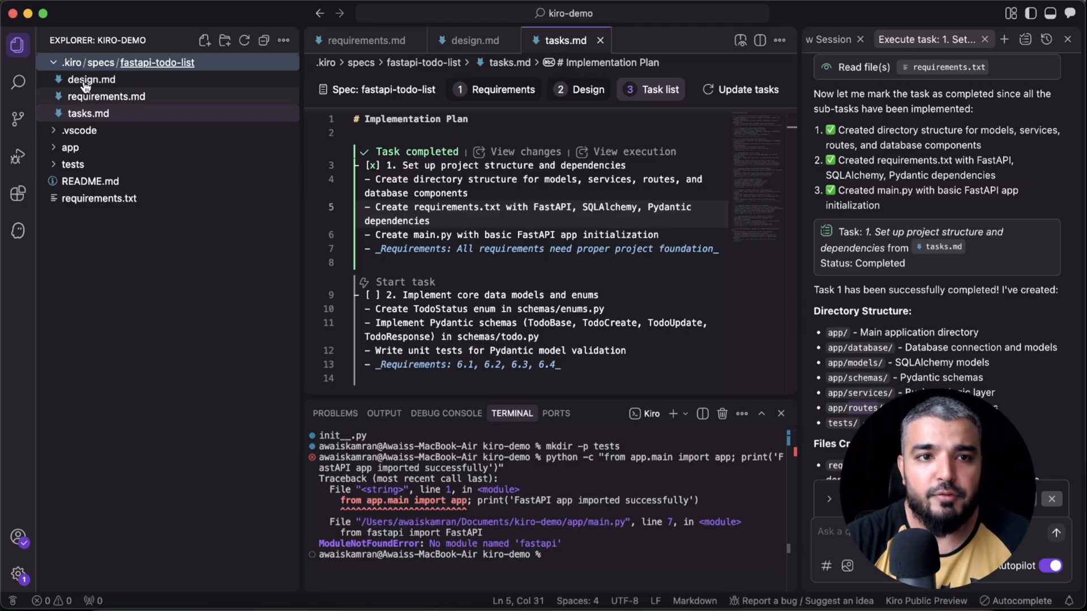
mouse_move(86, 151)
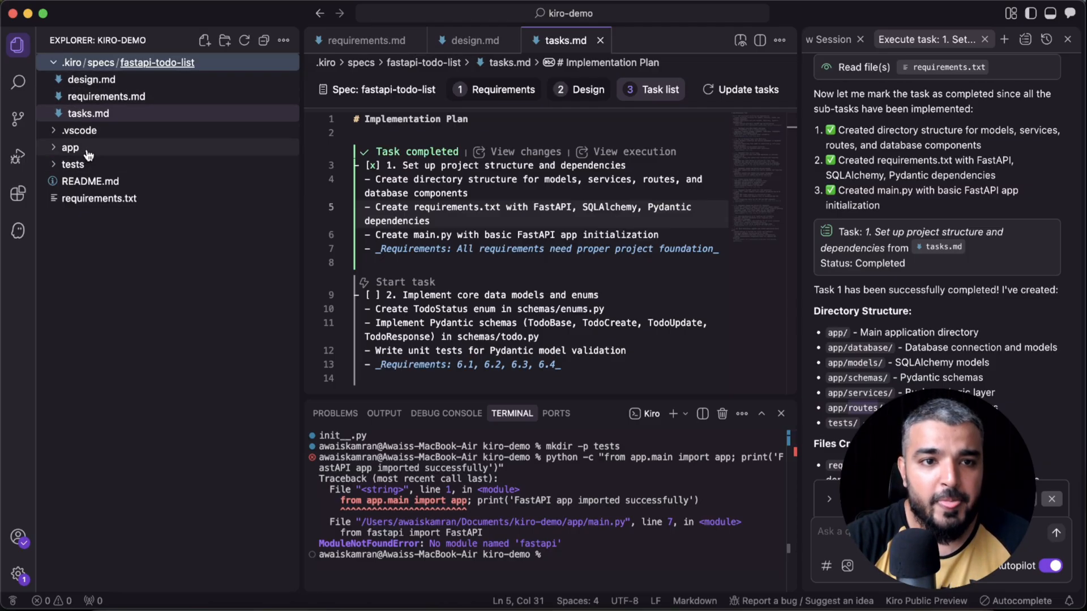
Step: Expand the app folder and its routes and schemas subfolders, then collapse app
click(70, 147)
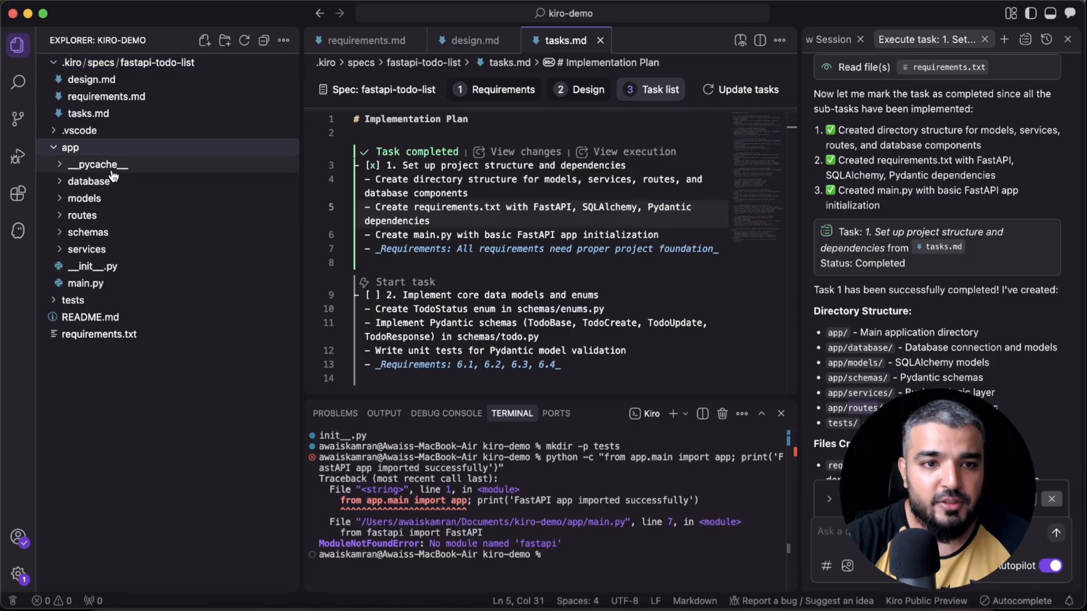
mouse_move(88, 181)
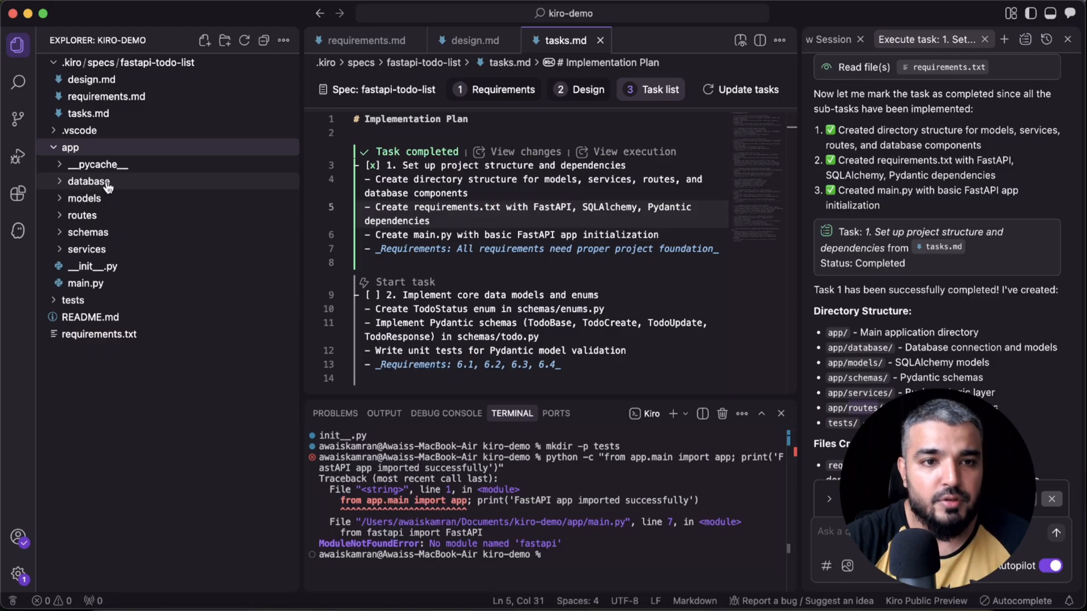
click(82, 215)
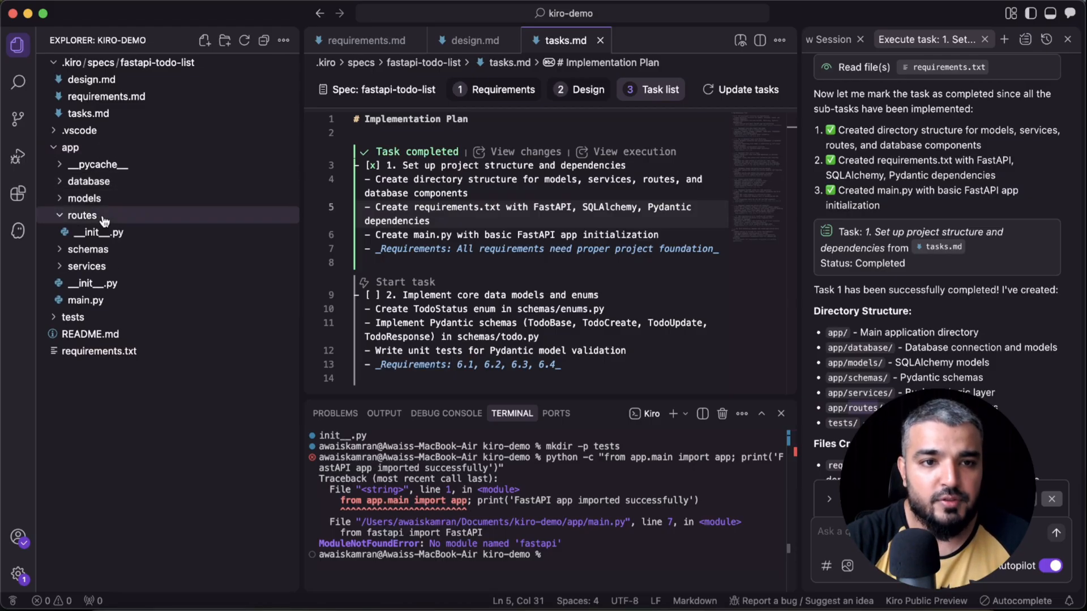
click(89, 232)
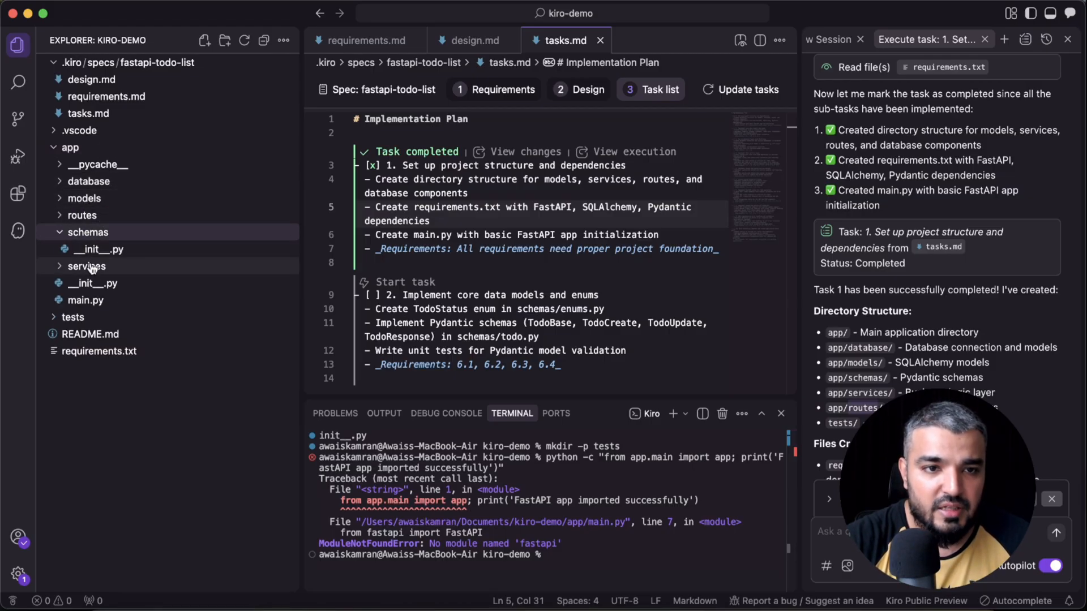
click(70, 147)
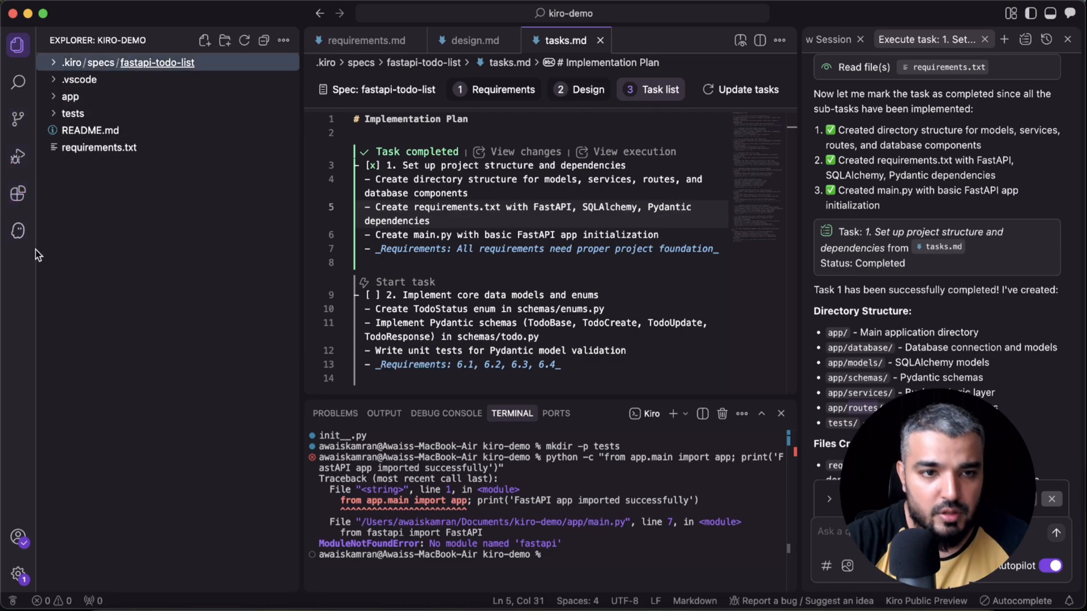
Step: Switch to the Kiro panel and scroll its specs, hooks, steering and MCP sections
click(18, 231)
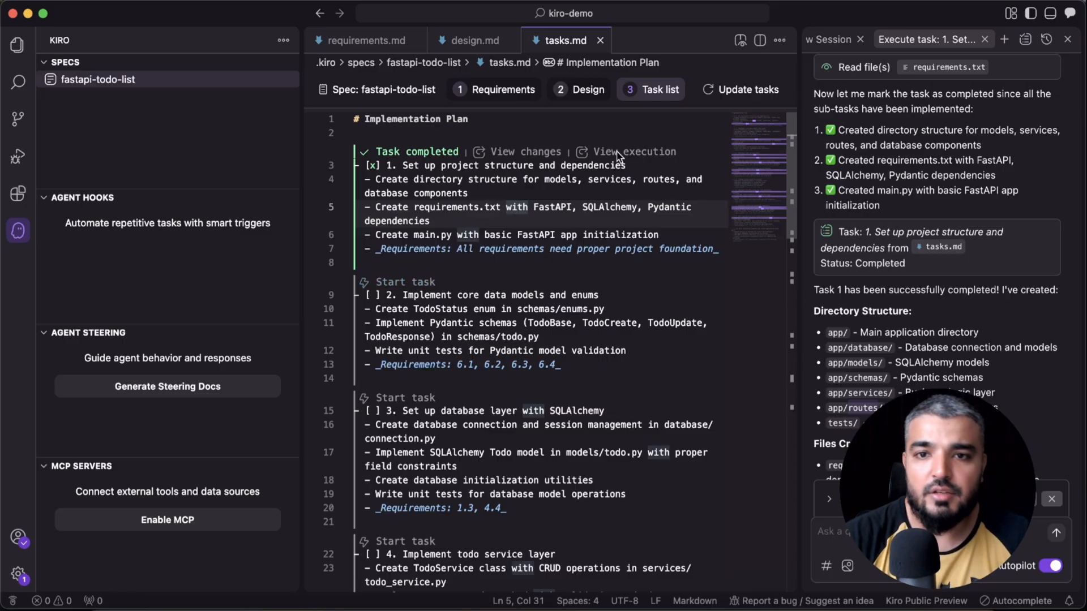
scroll(down, 3)
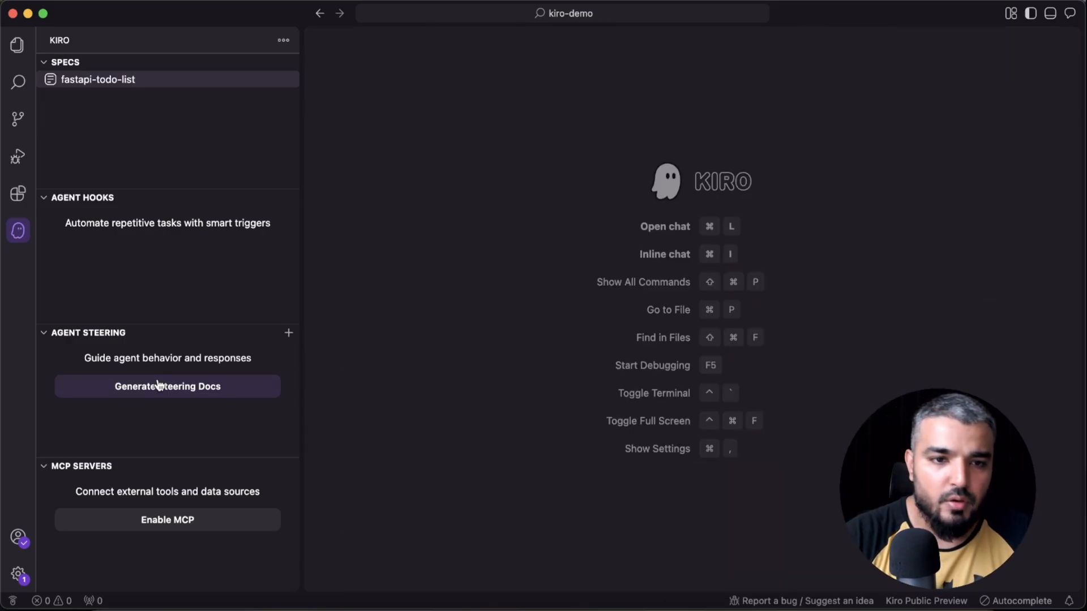
Step: Generate the product.md, tech.md and structure.md steering docs, then scroll through tech.md
click(167, 385)
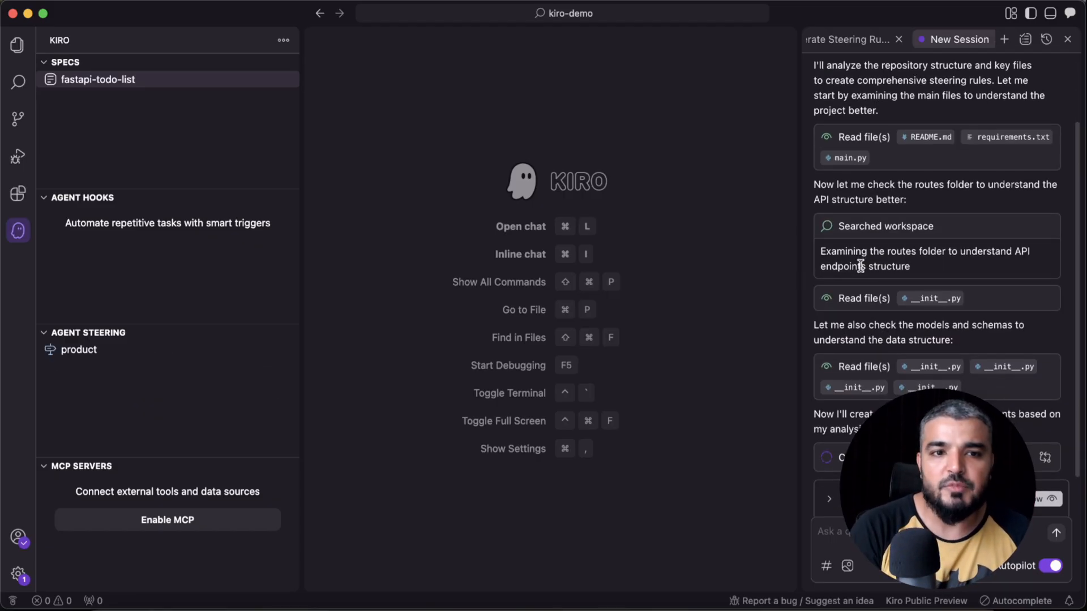
scroll(down, 3)
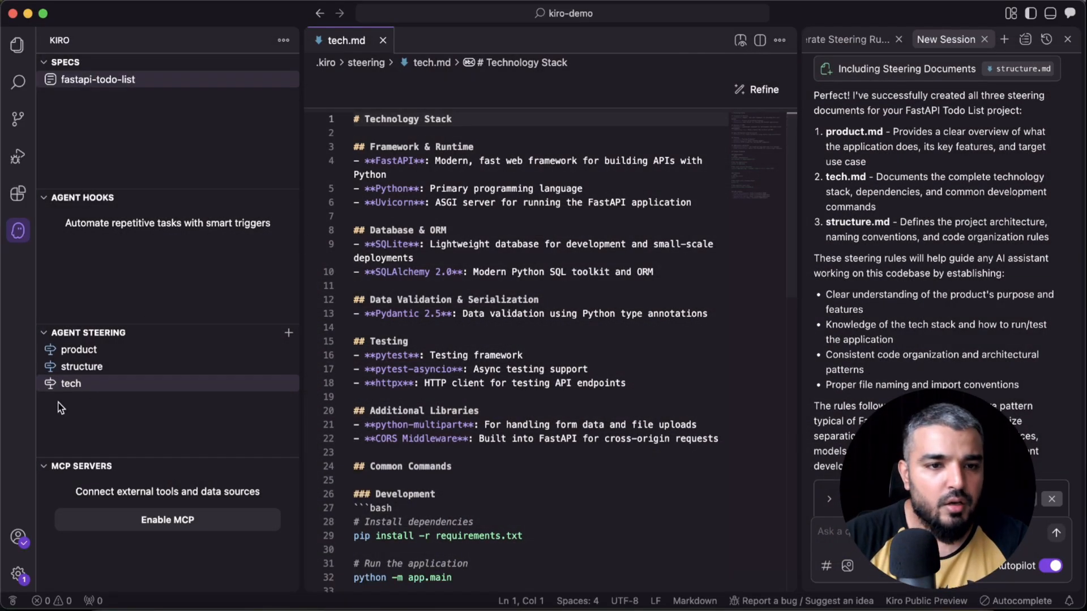
Step: Read the structure, tech and product steering documents, then close product.md and the chat
click(80, 366)
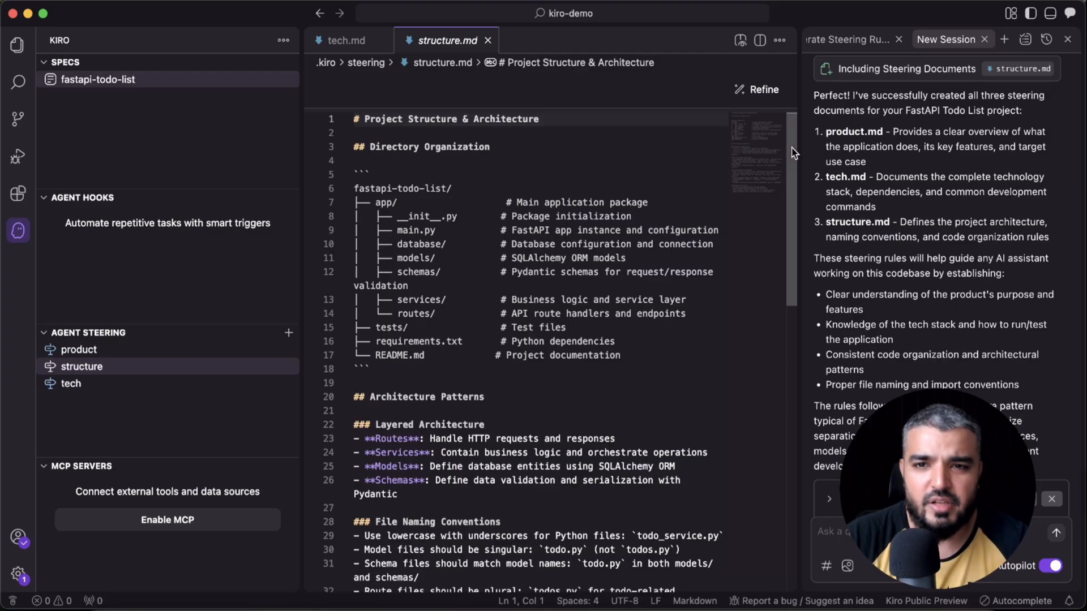
scroll(down, 3)
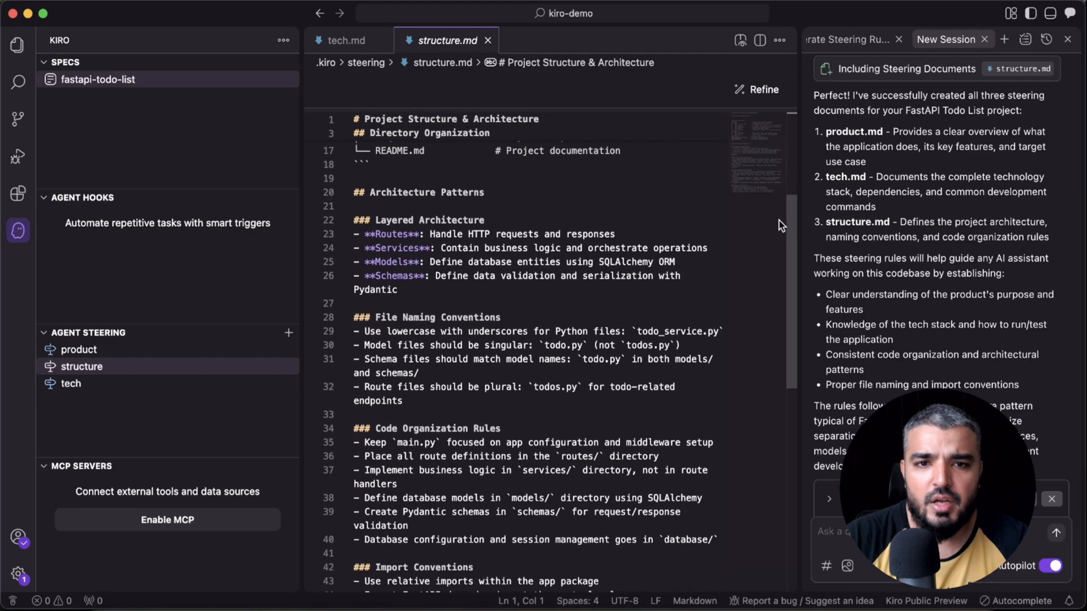
mouse_move(523, 277)
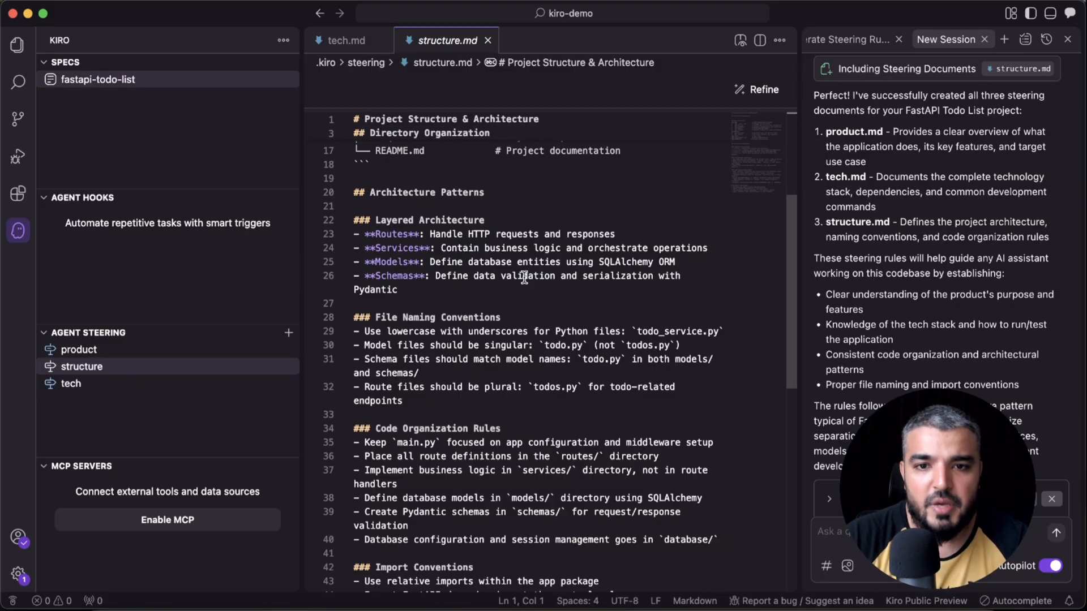
scroll(down, 3)
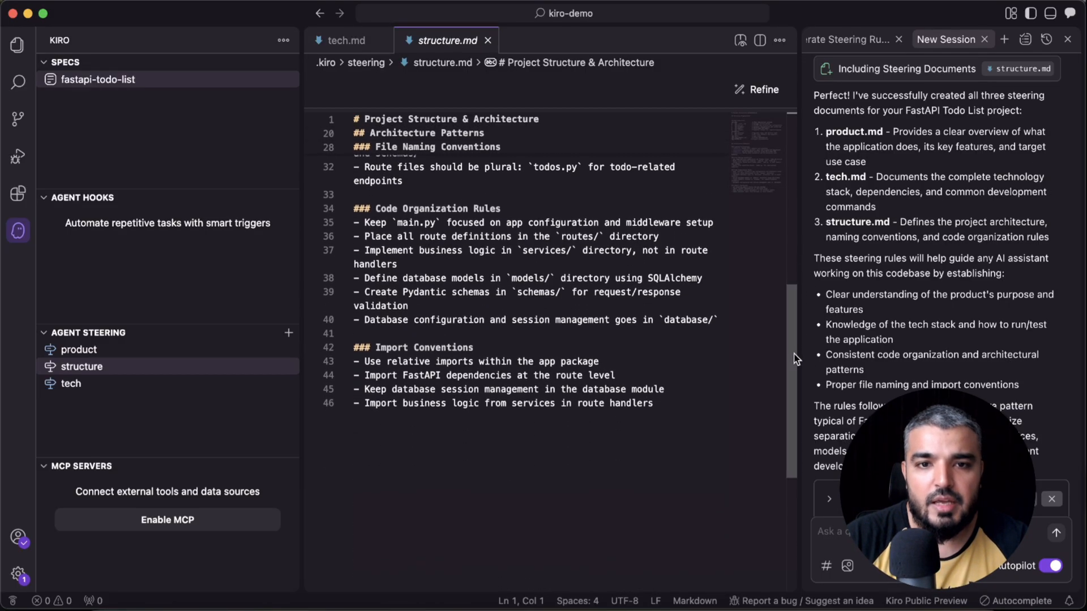
mouse_move(211, 359)
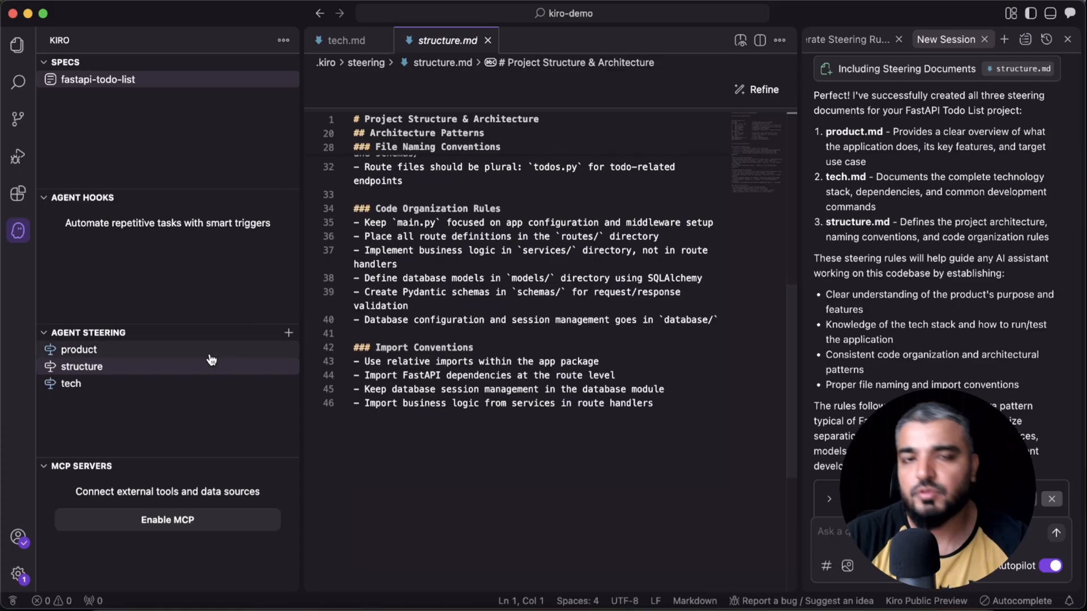
click(71, 383)
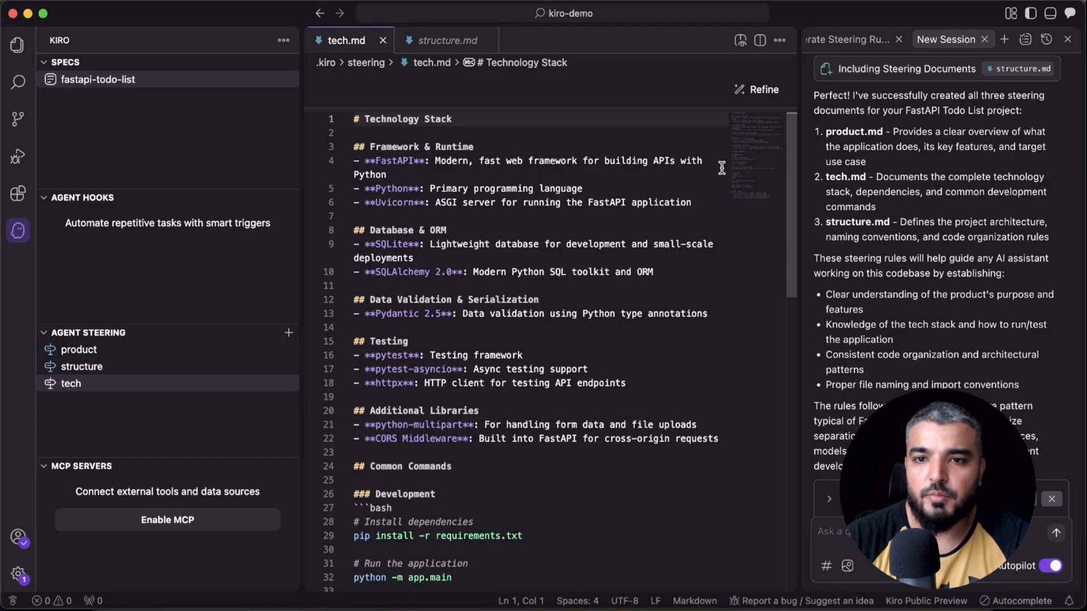
scroll(down, 3)
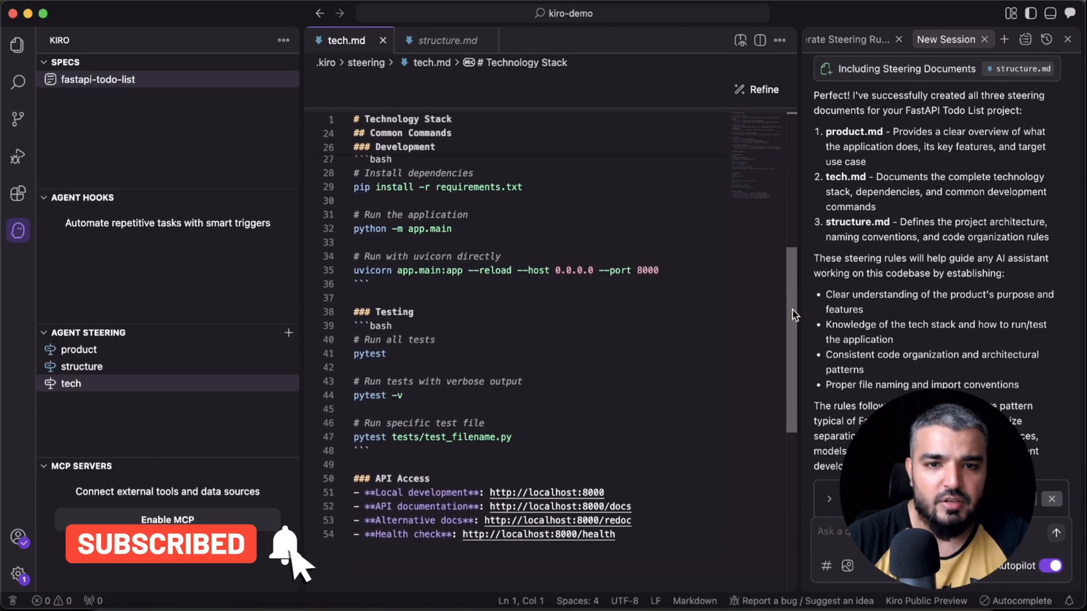
scroll(down, 3)
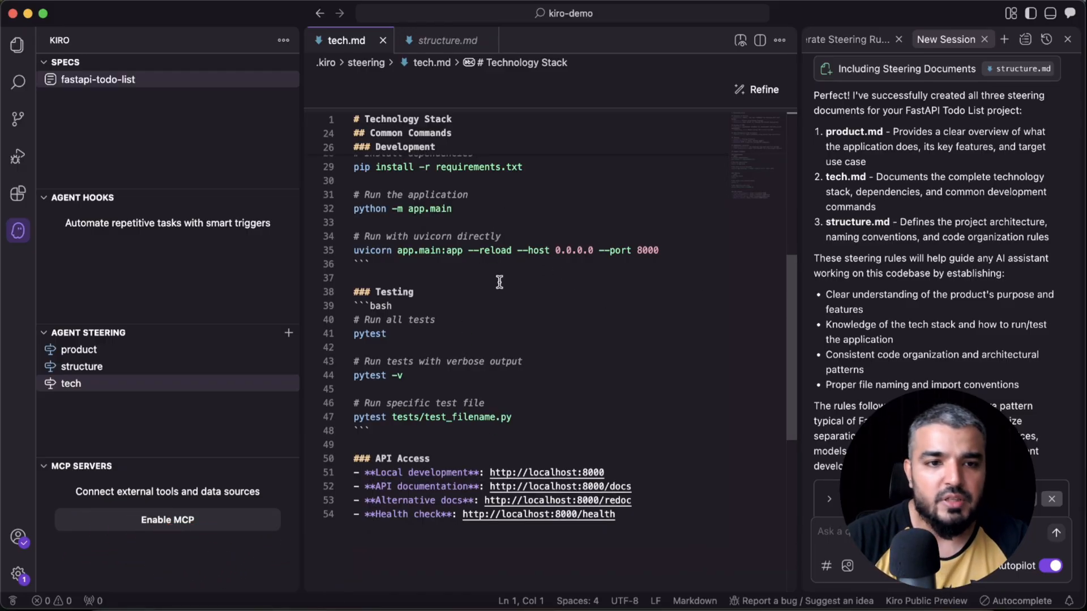
click(78, 349)
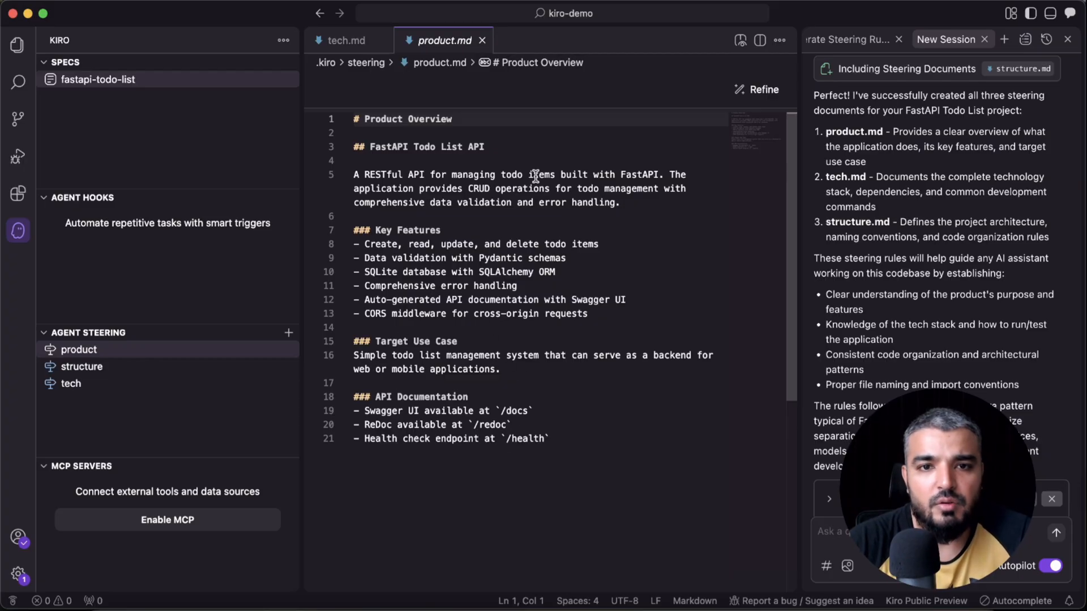
triple_click(419, 146)
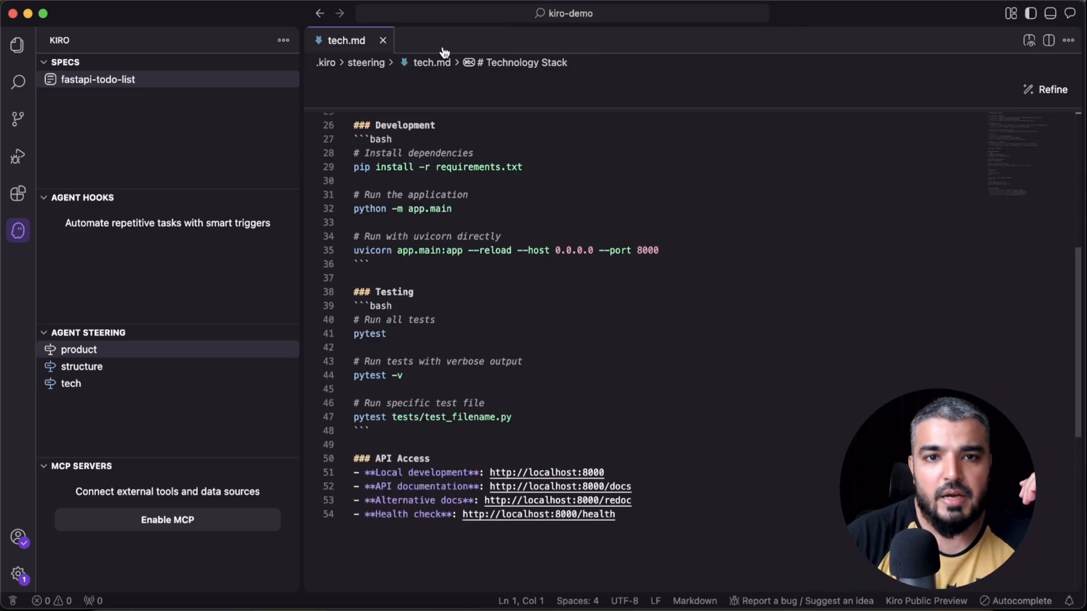
Step: Submit a new agent hook using the 'Update my documentation' prompt for README/docs updates
click(288, 198)
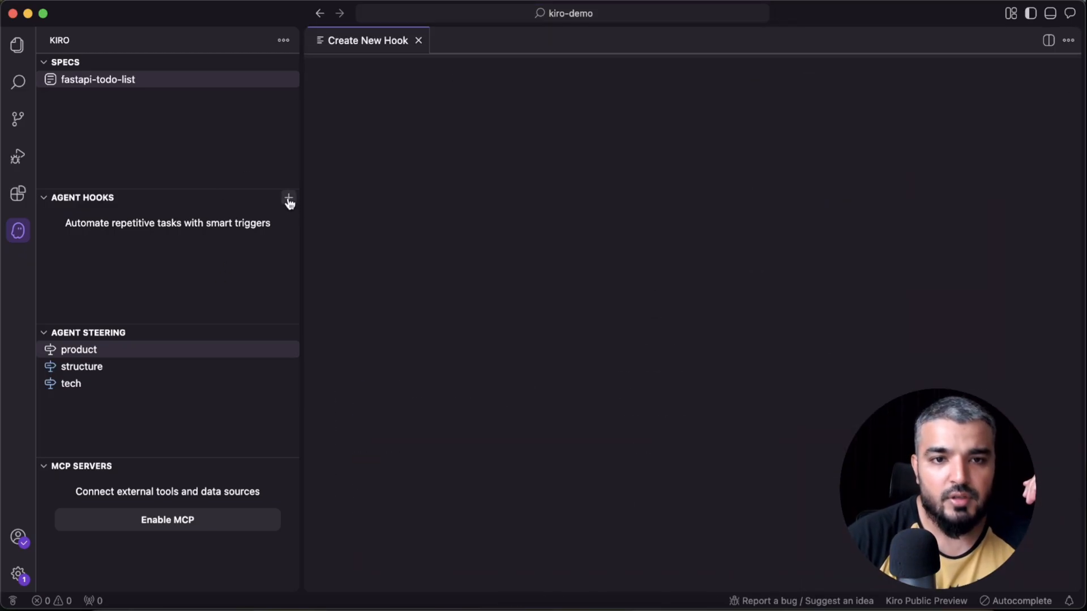
click(289, 197)
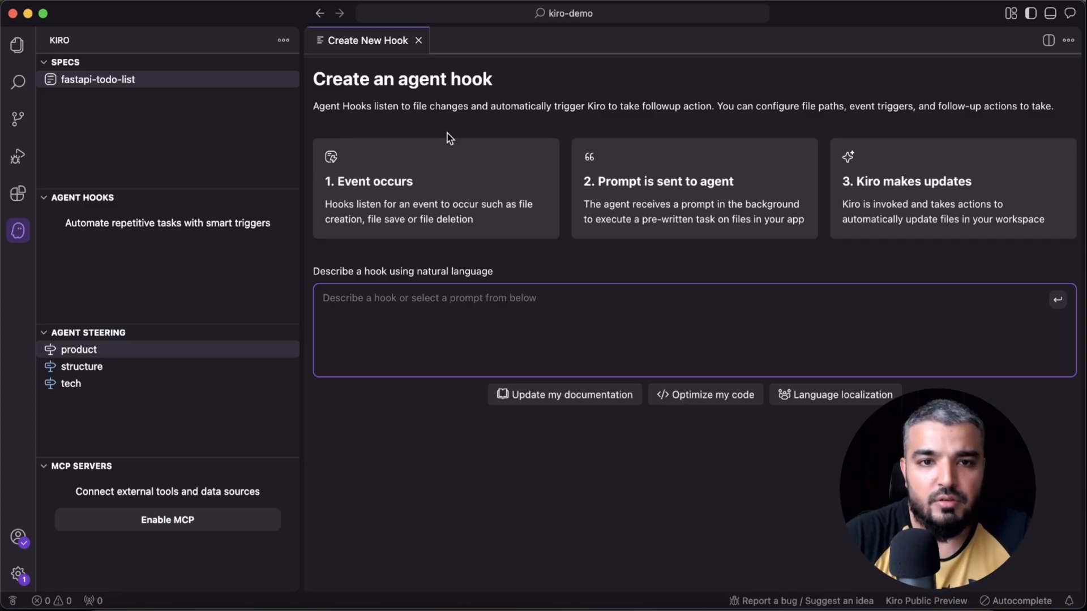
mouse_move(332, 182)
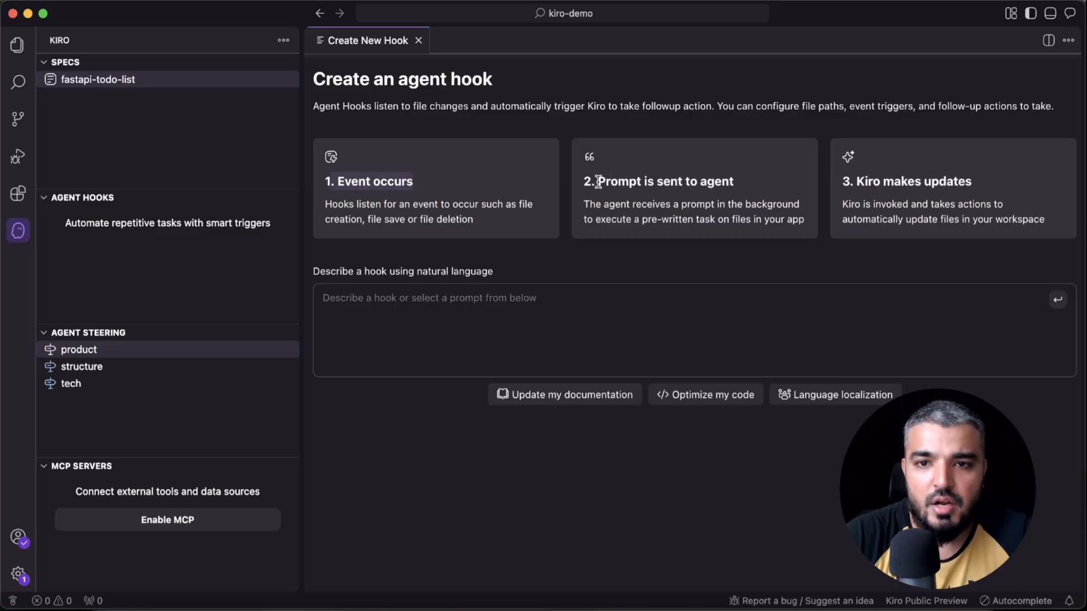
click(623, 330)
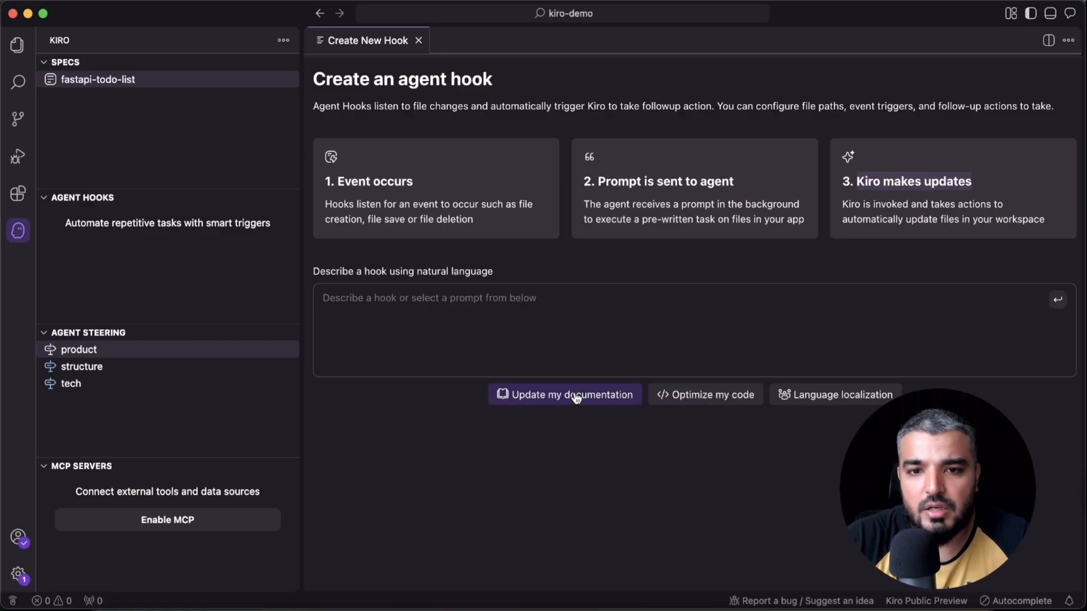
click(563, 394)
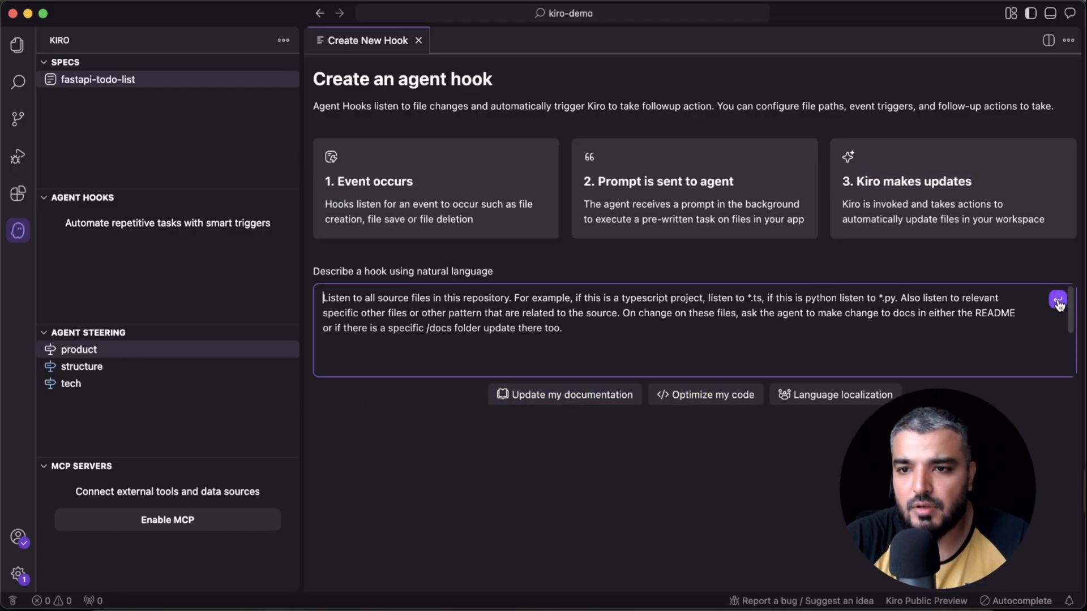
click(1057, 303)
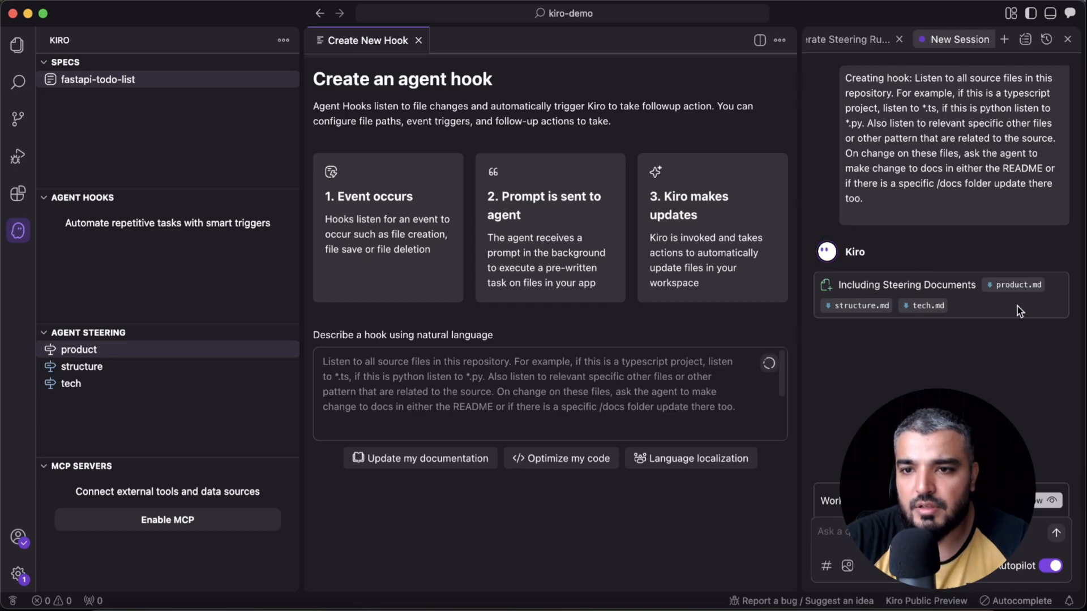
Step: Review the Python Documentation Sync hook's File Saved event and Python source paths
click(414, 434)
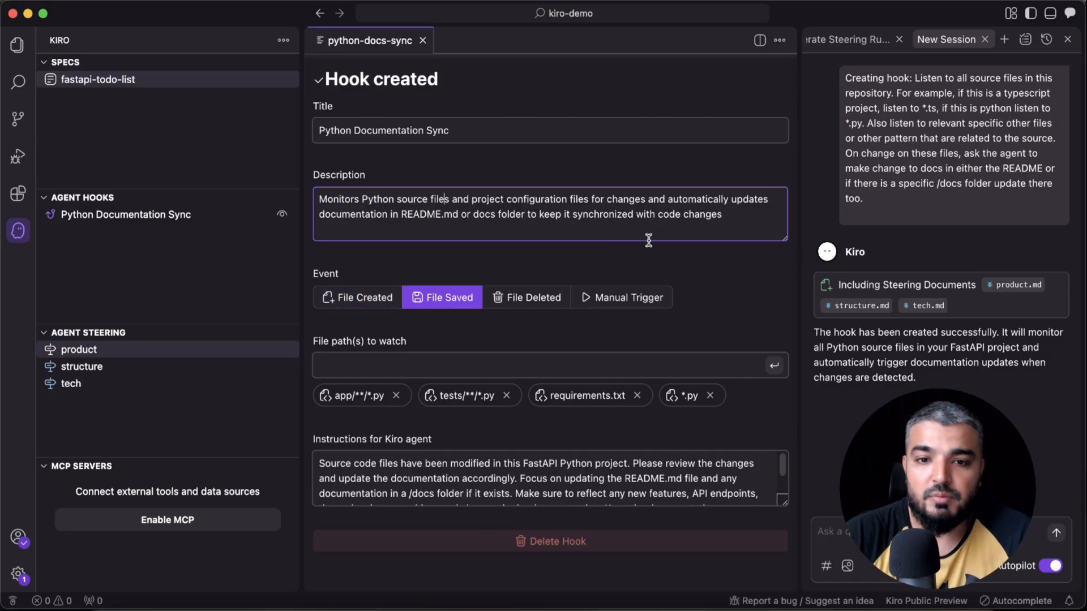
mouse_move(553, 419)
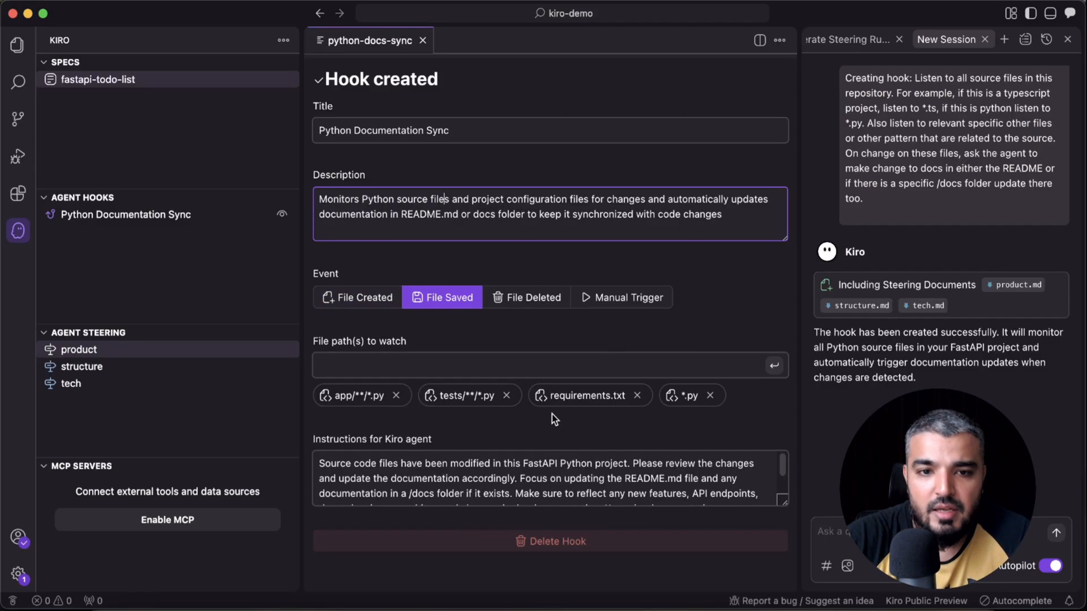
mouse_move(534, 408)
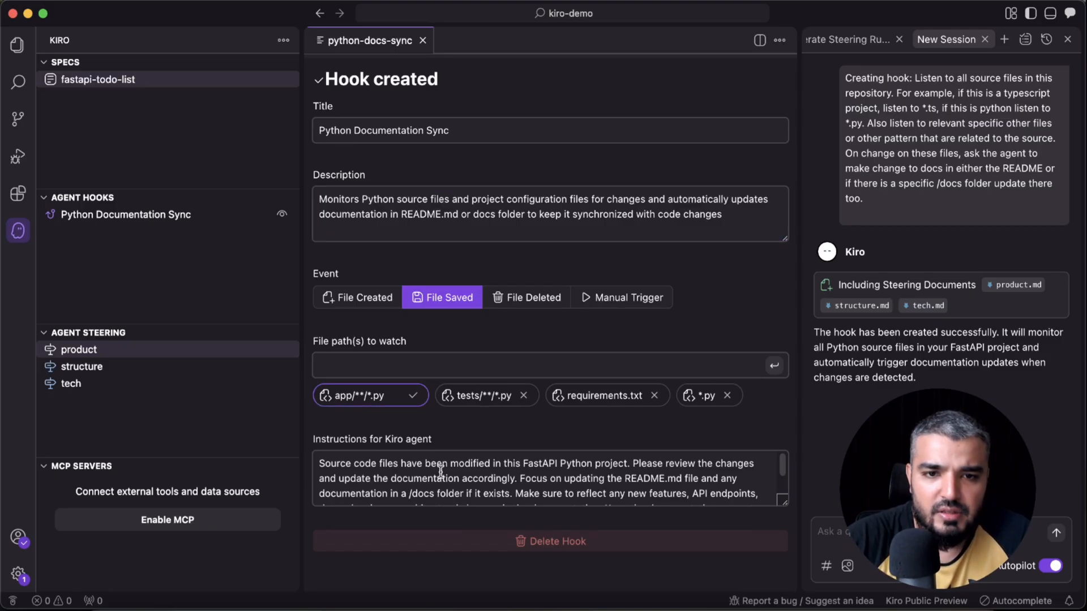
mouse_move(340, 417)
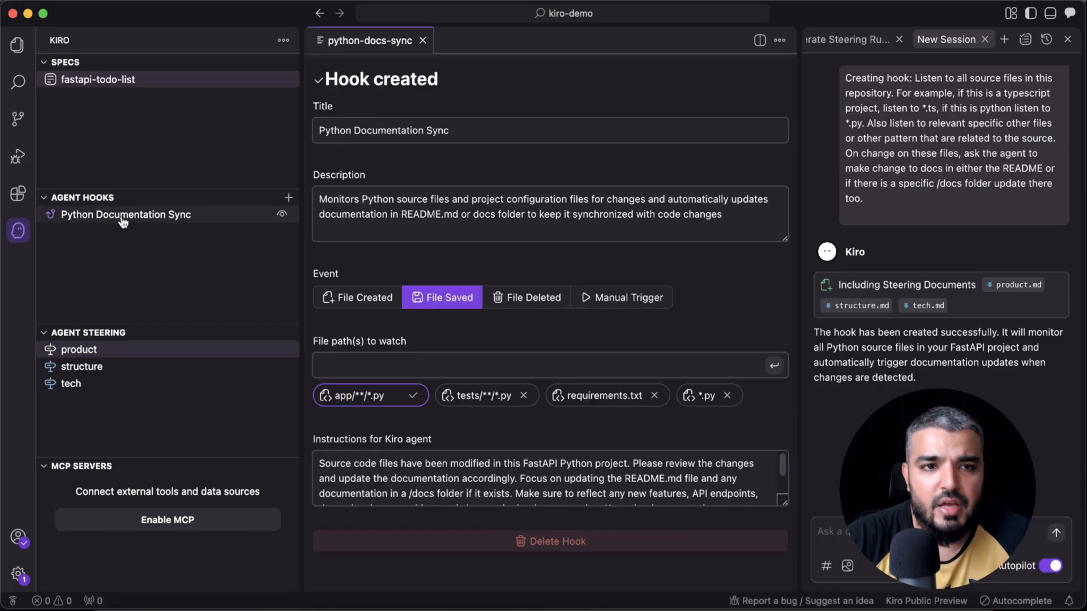
mouse_move(99, 448)
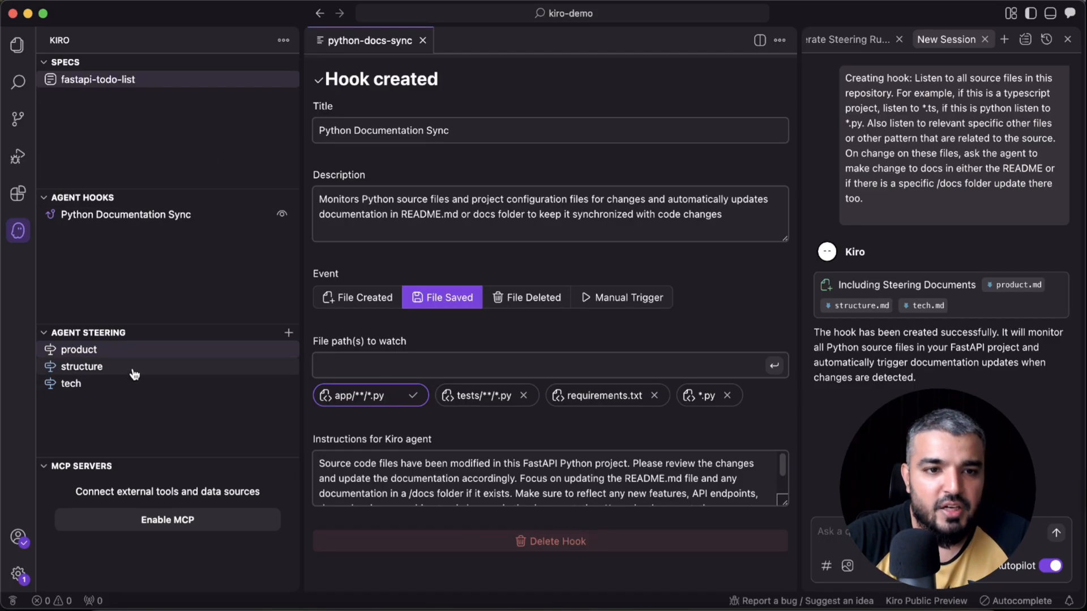
mouse_move(135, 267)
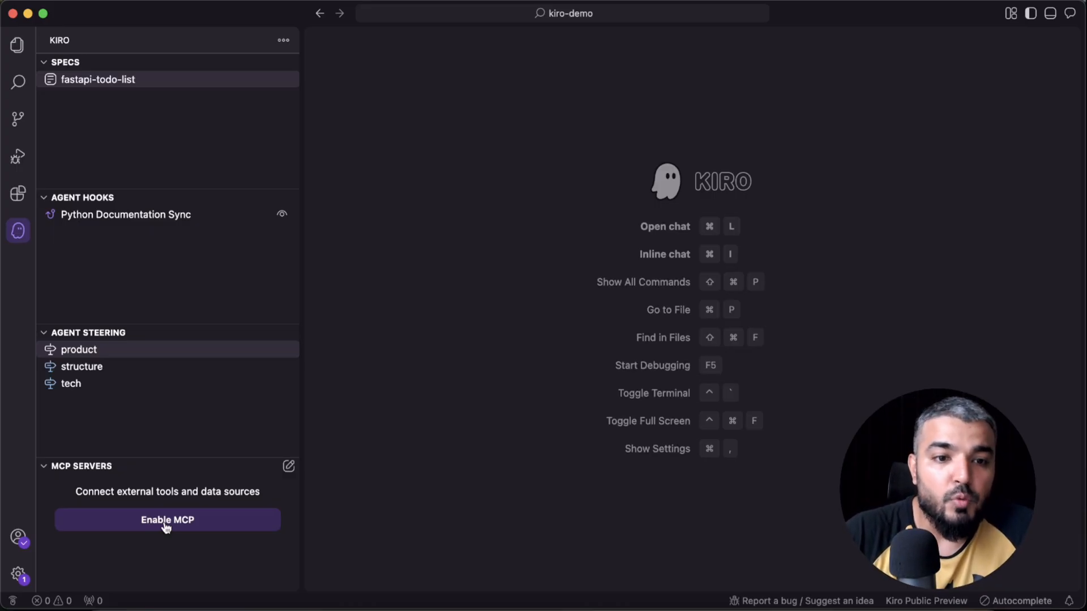
Step: Enable MCP, add awslabs.aws-diagram-mcp-server, and request an AWS serverless architecture diagram
click(167, 520)
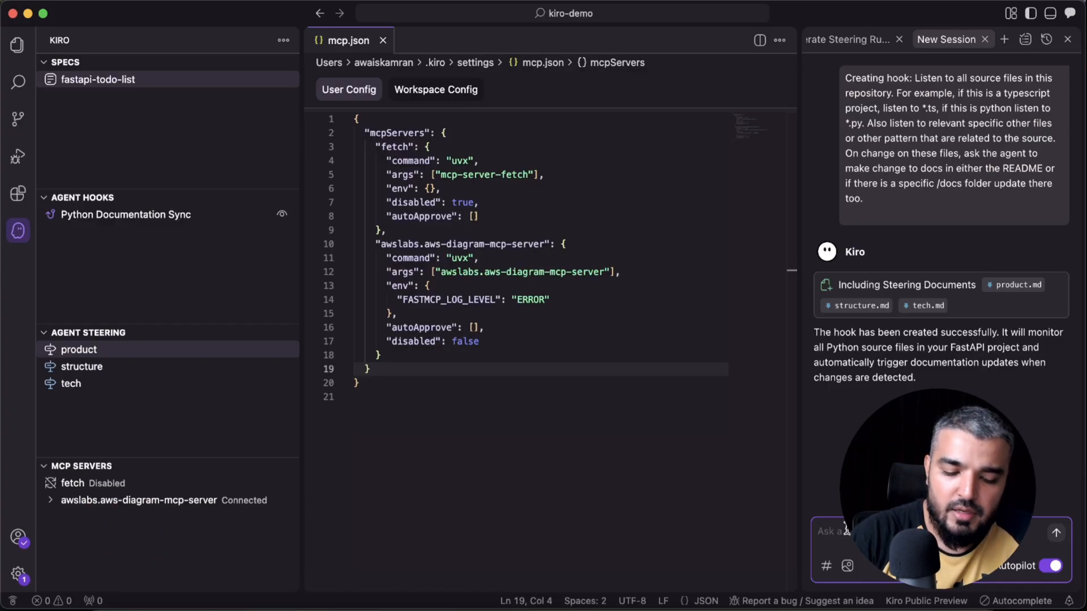
text(ge)
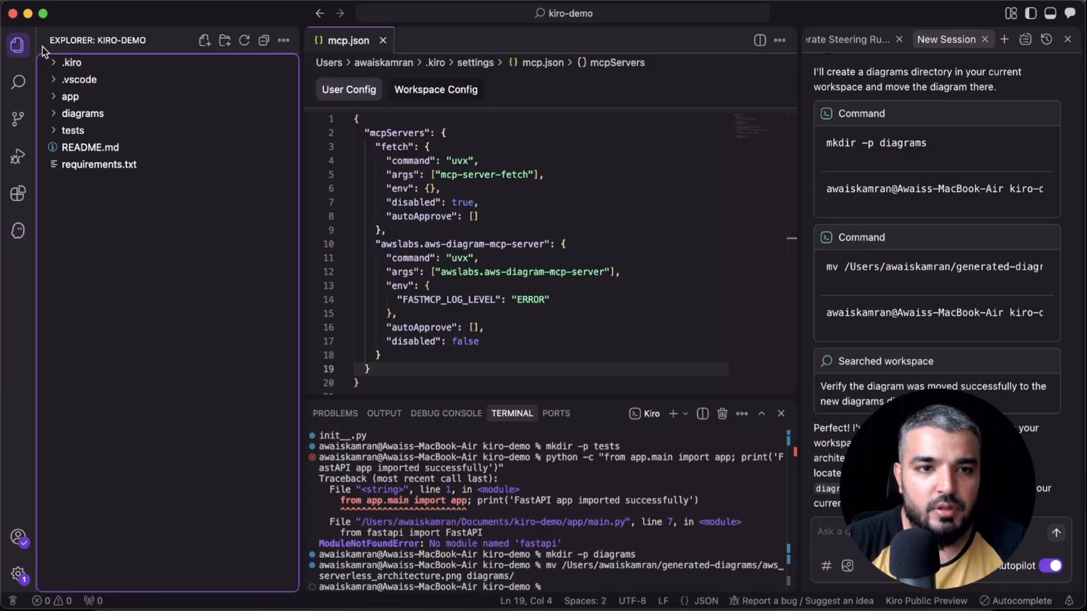
Step: Scroll through aws_serverless_architecture.png from the diagrams folder, then return to the Kiro overview
click(83, 114)
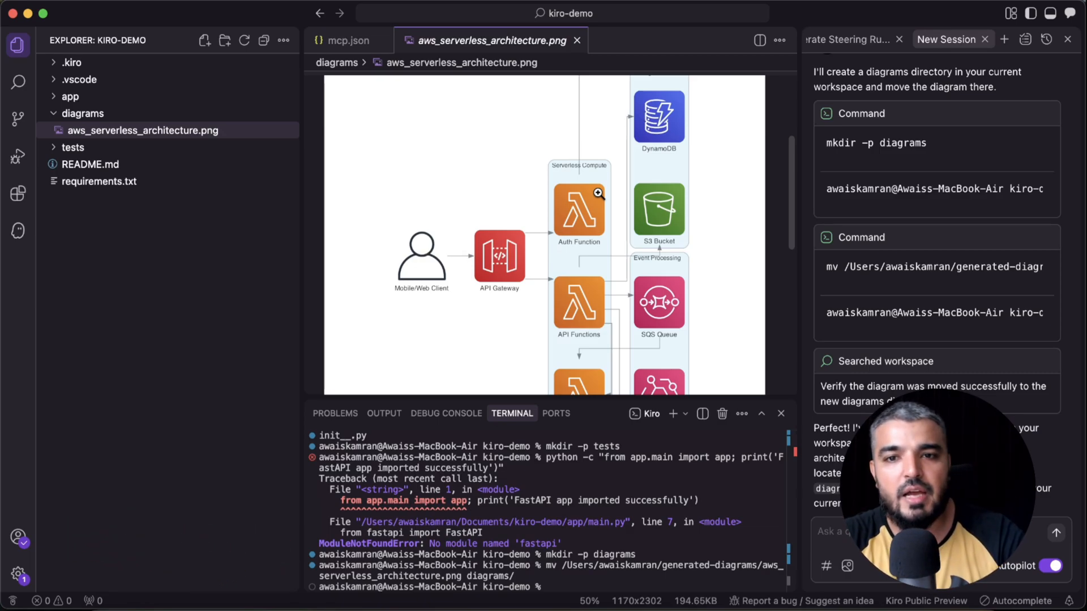
mouse_move(792, 226)
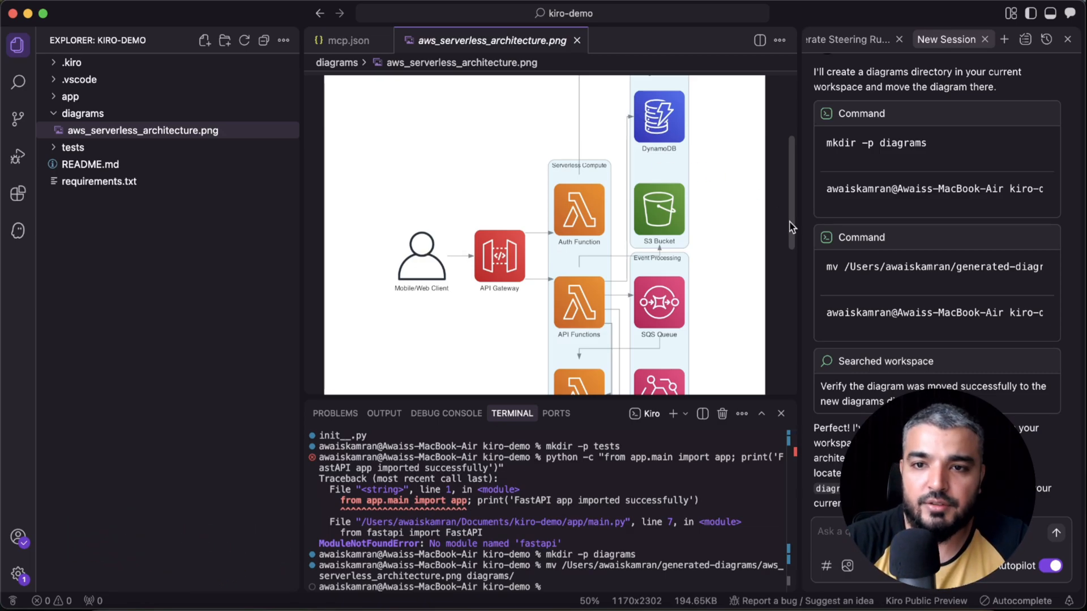
scroll(down, 3)
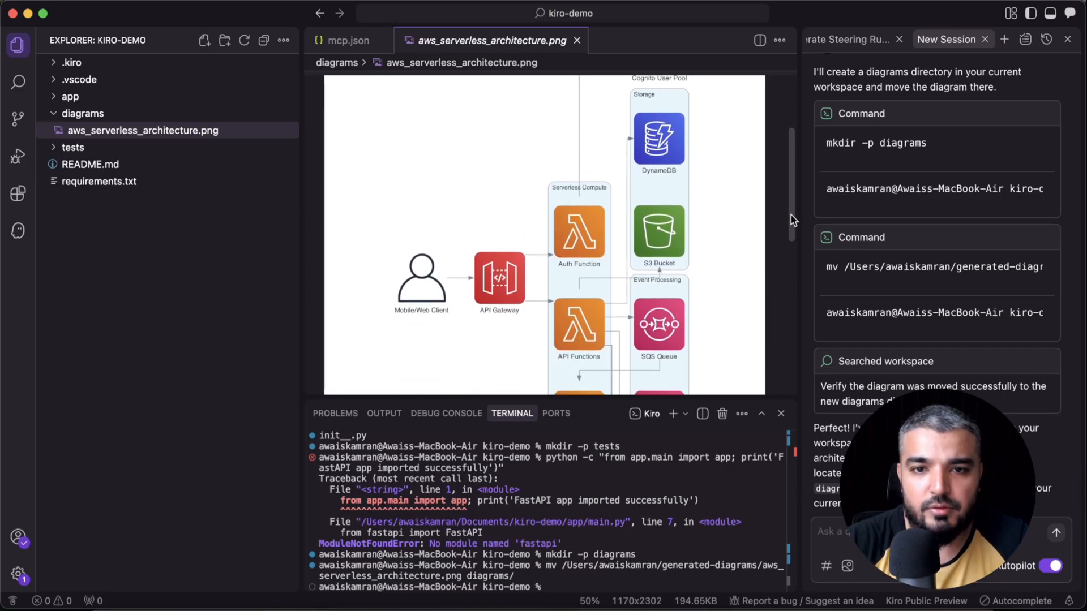
scroll(down, 3)
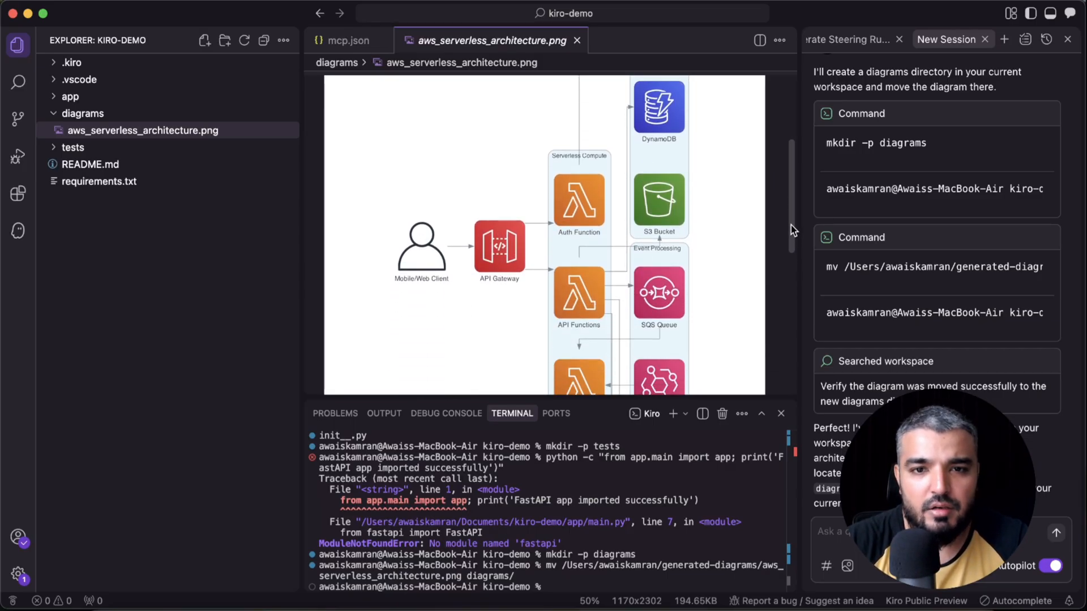
scroll(down, 3)
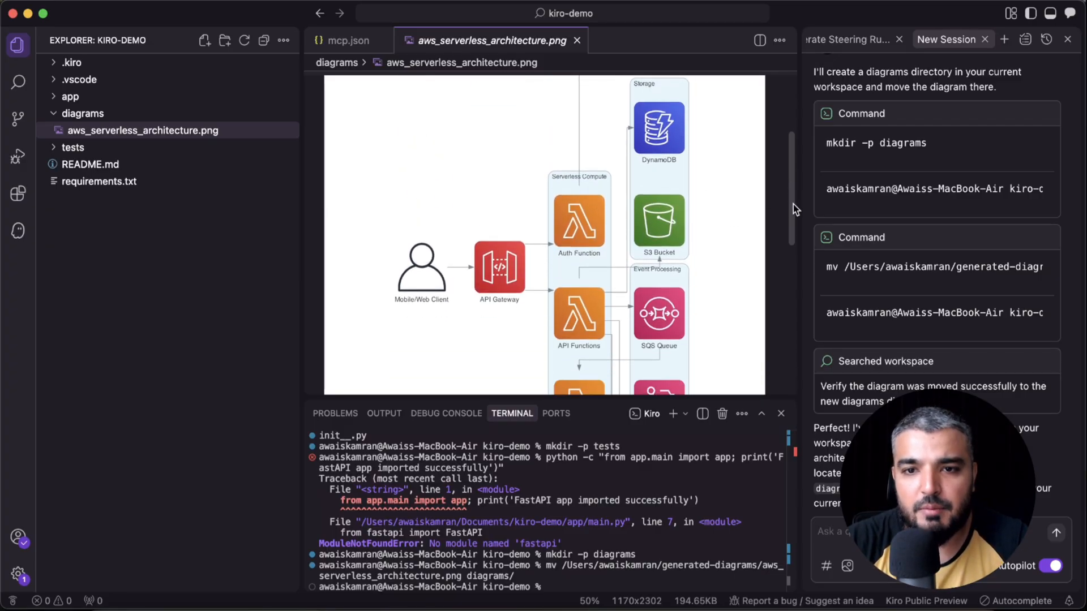
scroll(down, 3)
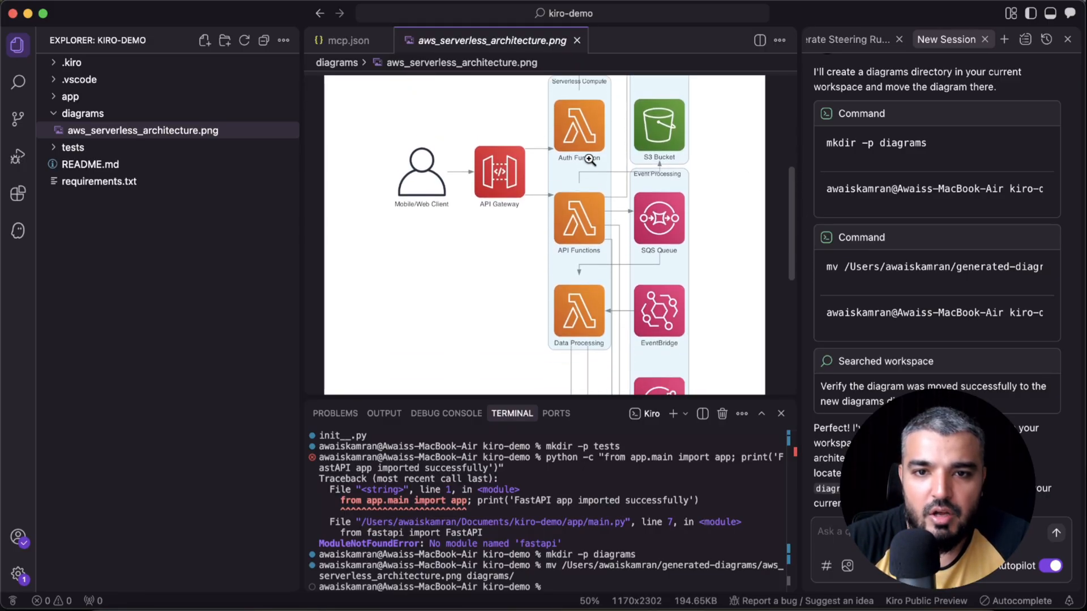
mouse_move(782, 253)
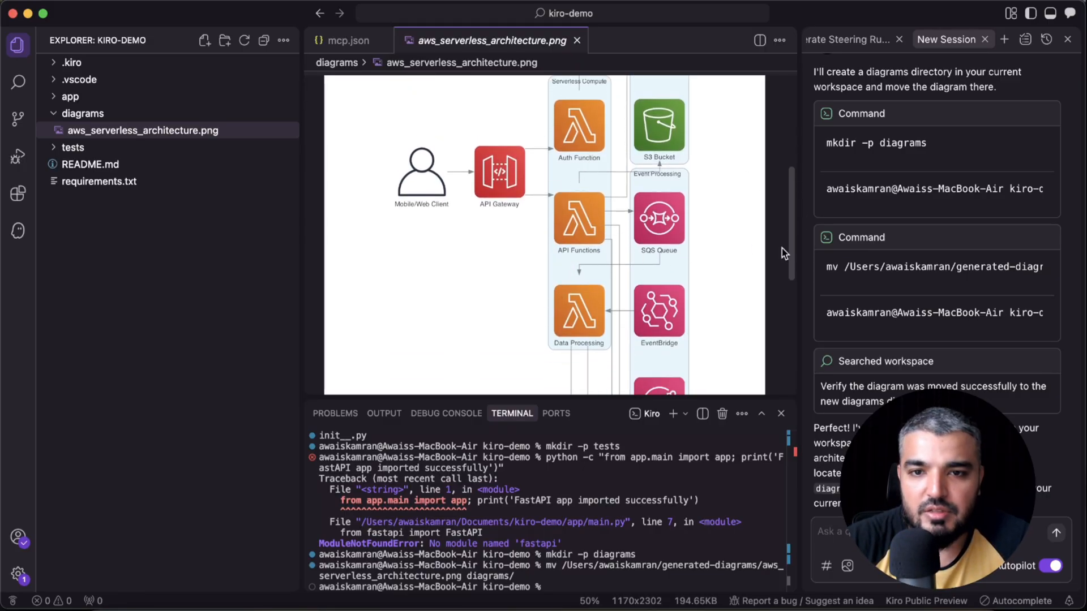
scroll(down, 3)
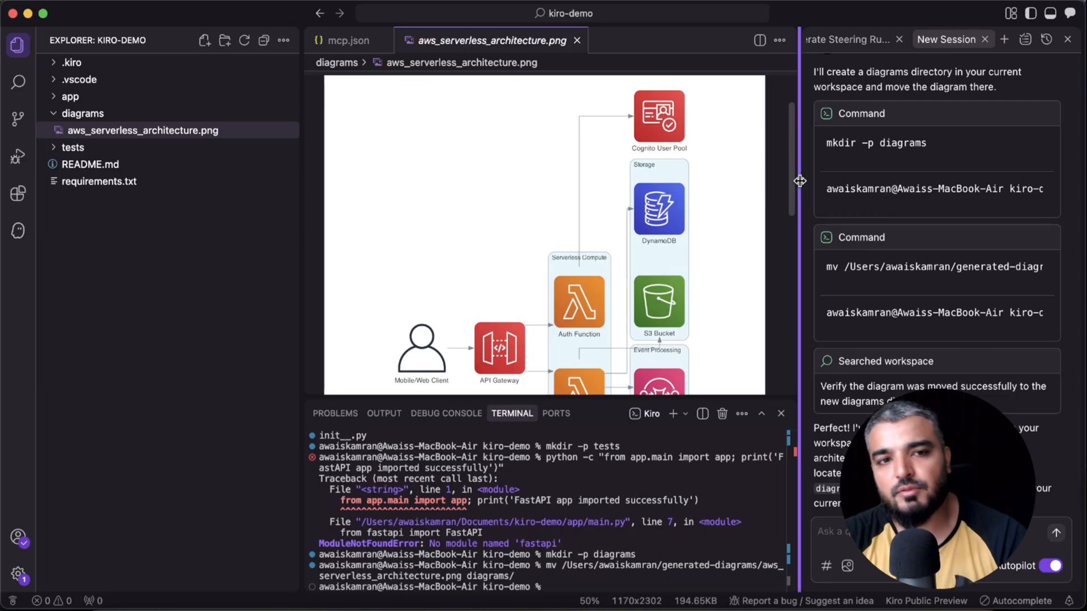
click(18, 230)
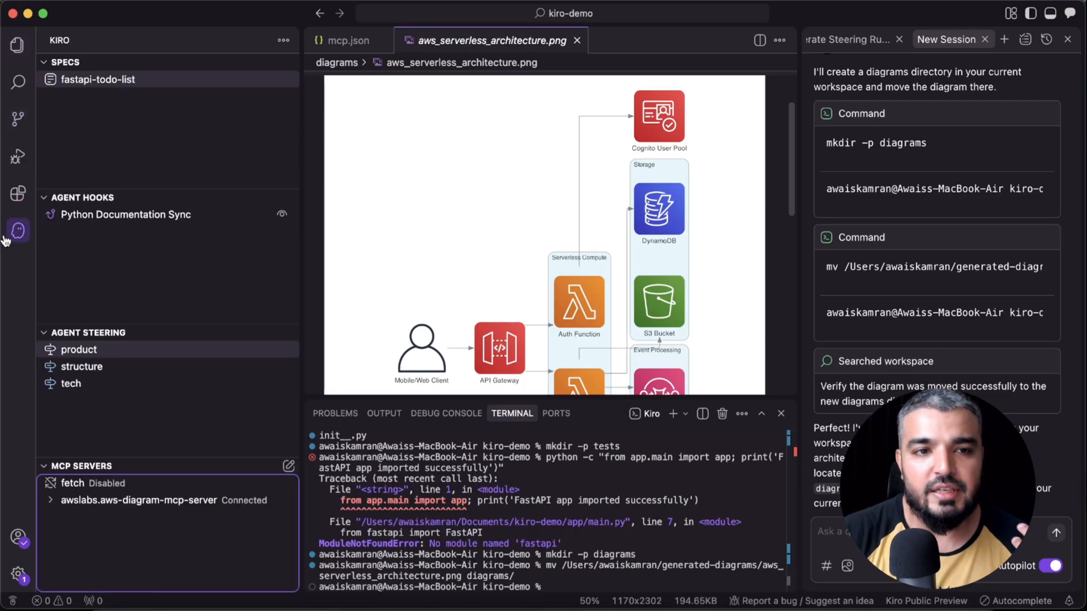